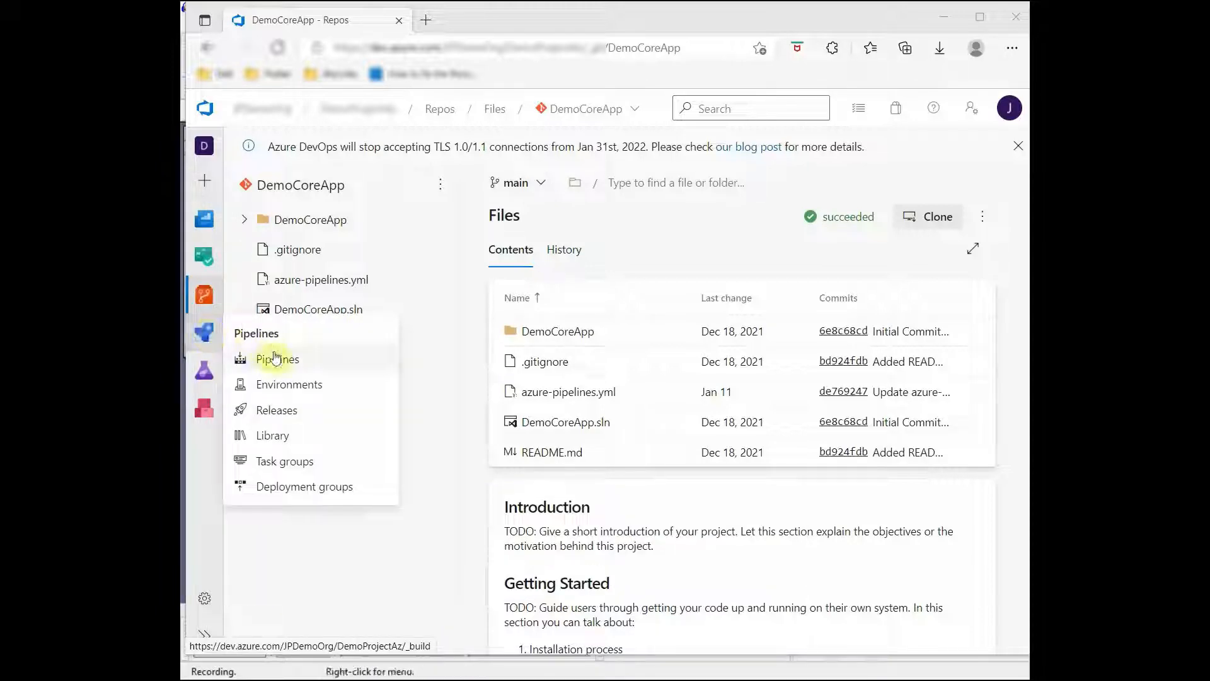
# Go to Pipelines > Library, where no variable groups exist yet.
pyautogui.click(272, 434)
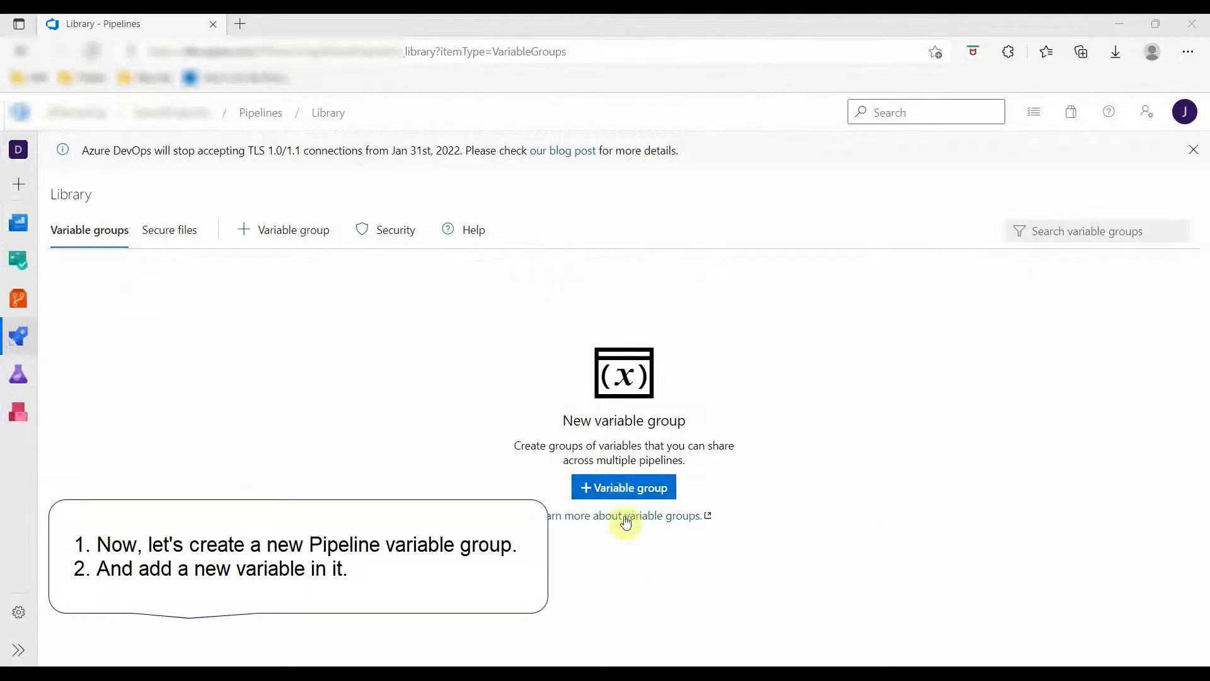
# Start a new variable group named DemoVarGrp and add a variable row.
pyautogui.click(623, 487)
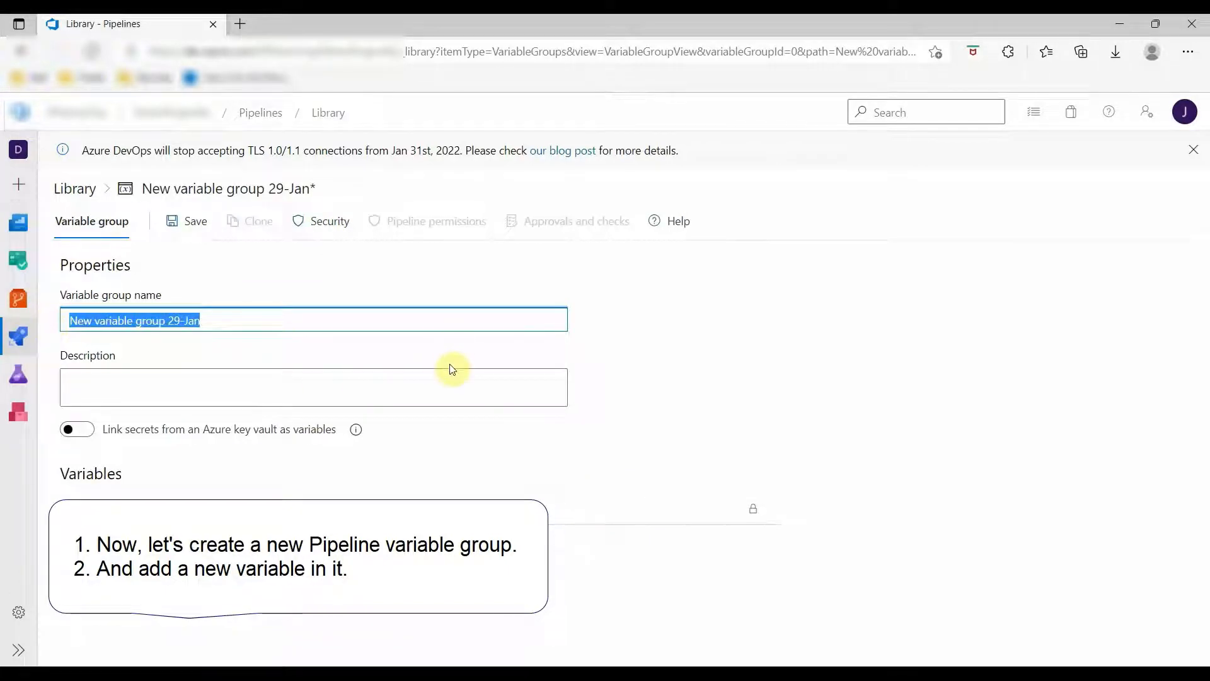
pyautogui.write('DemoVarGrp')
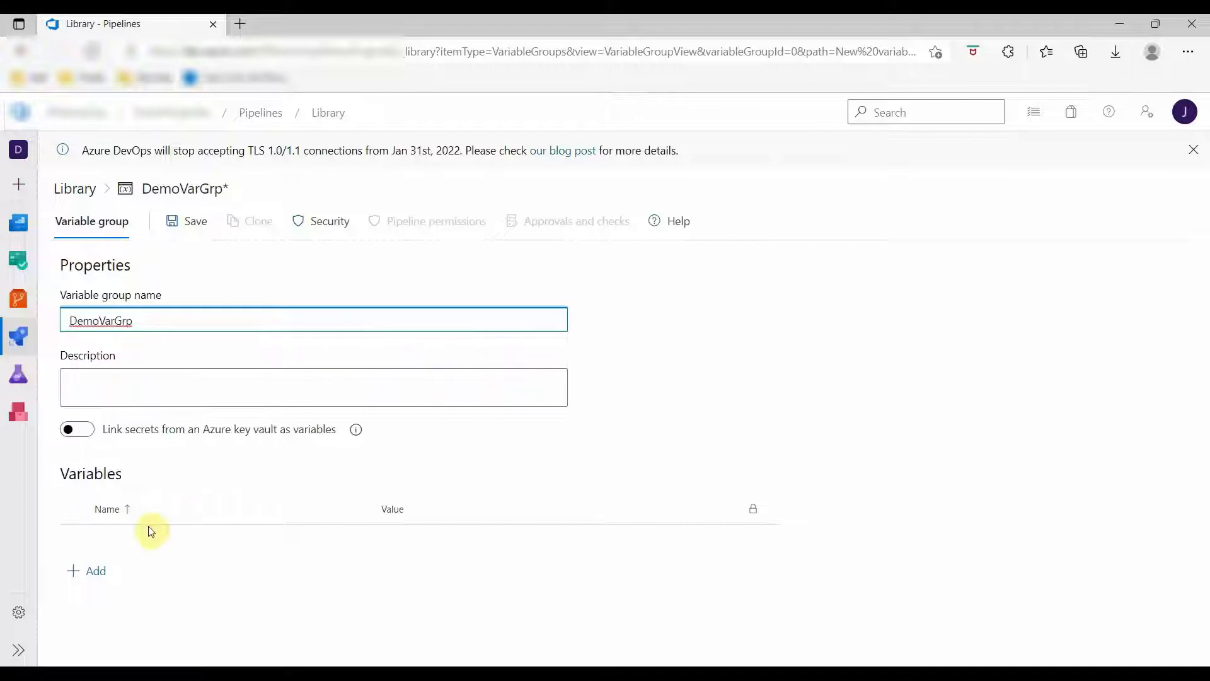
pyautogui.click(86, 571)
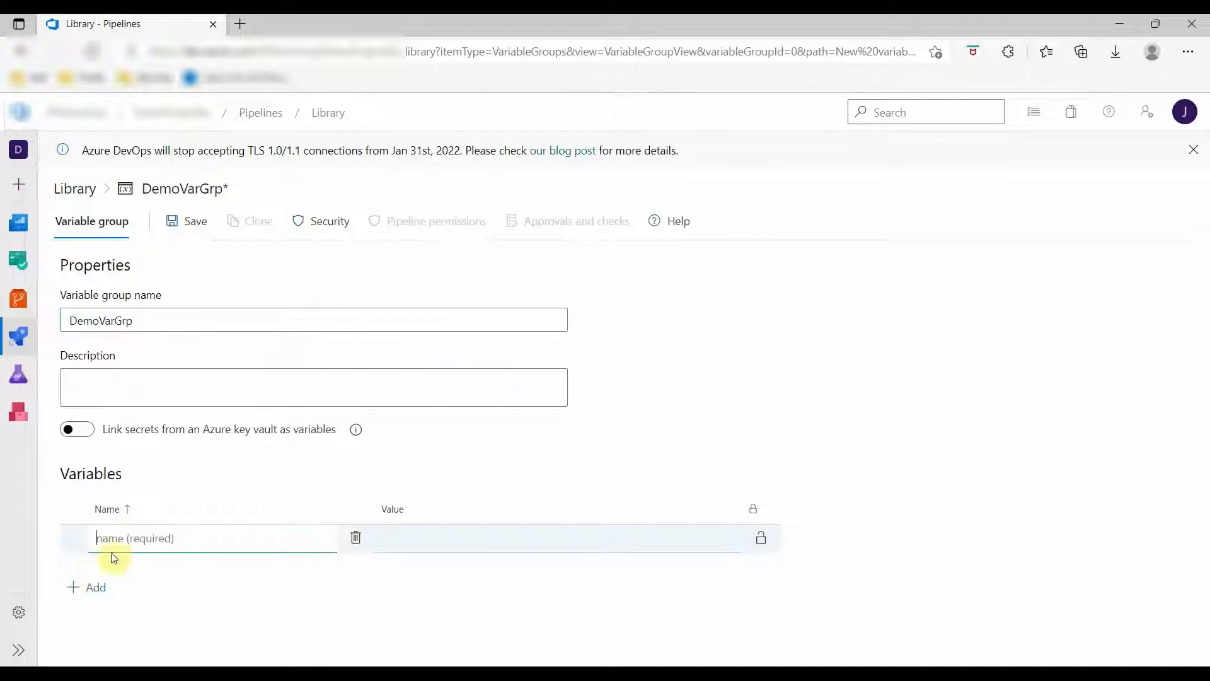
# Enter TestVariable with value AzureVarLibrary and save the DemoVarGrp group.
pyautogui.write('Te')
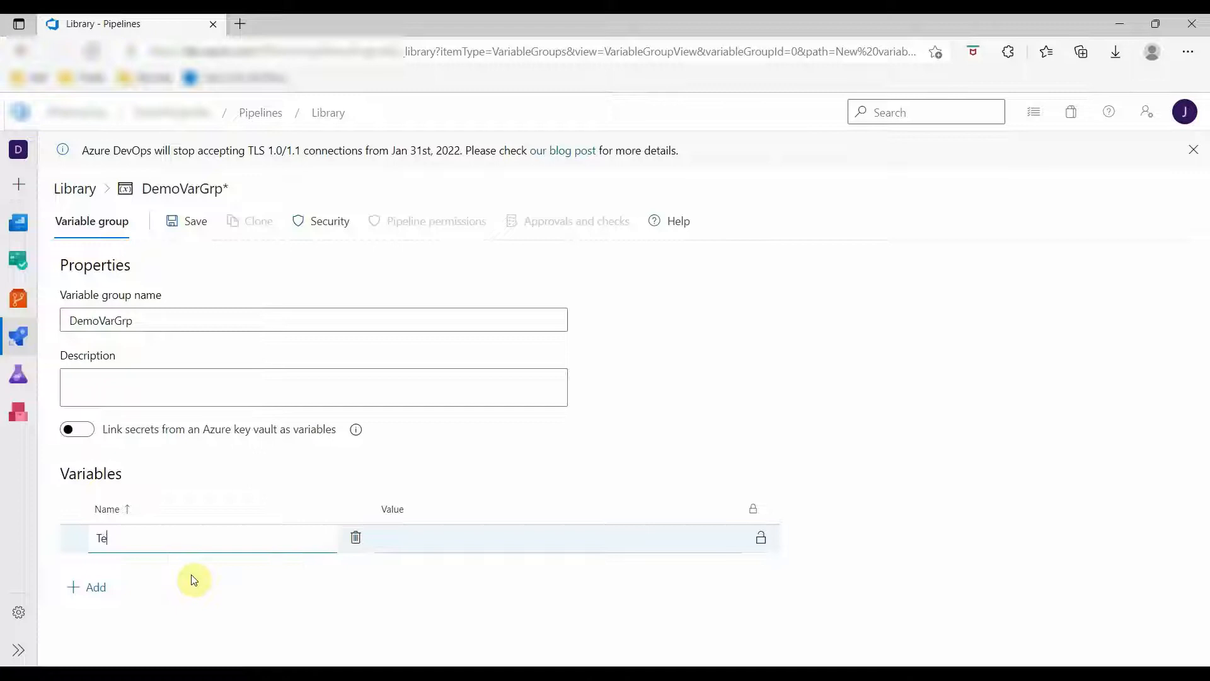
pyautogui.write('stVaria')
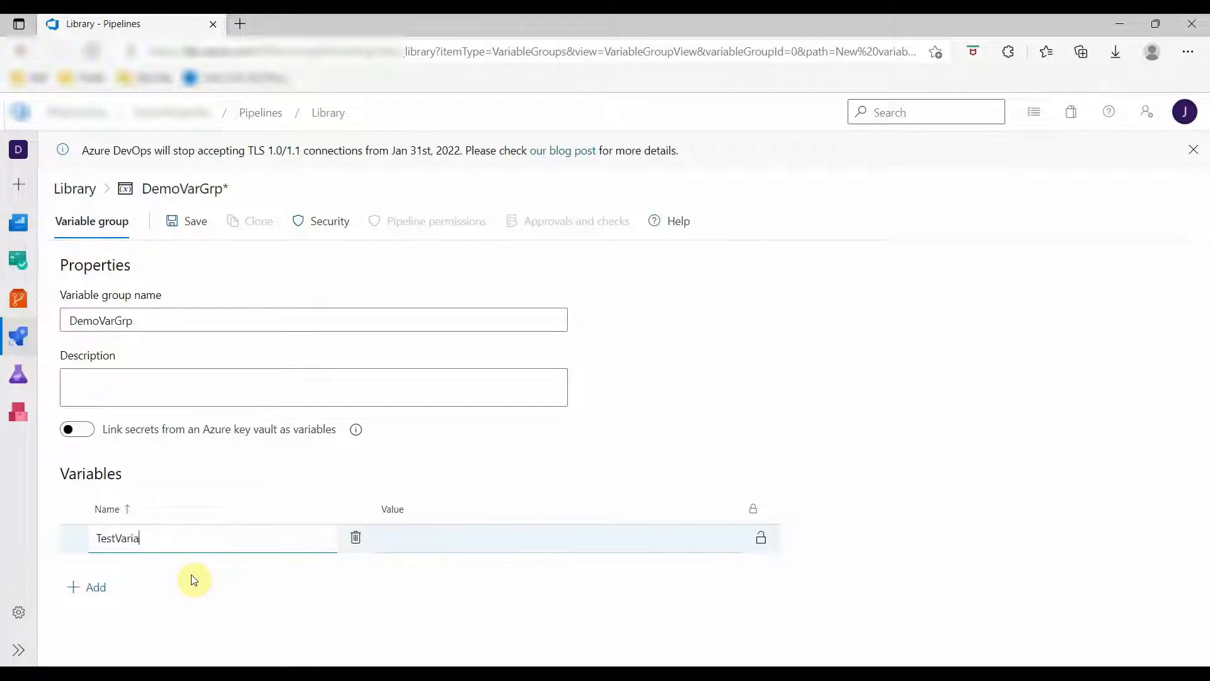
pyautogui.write('ble')
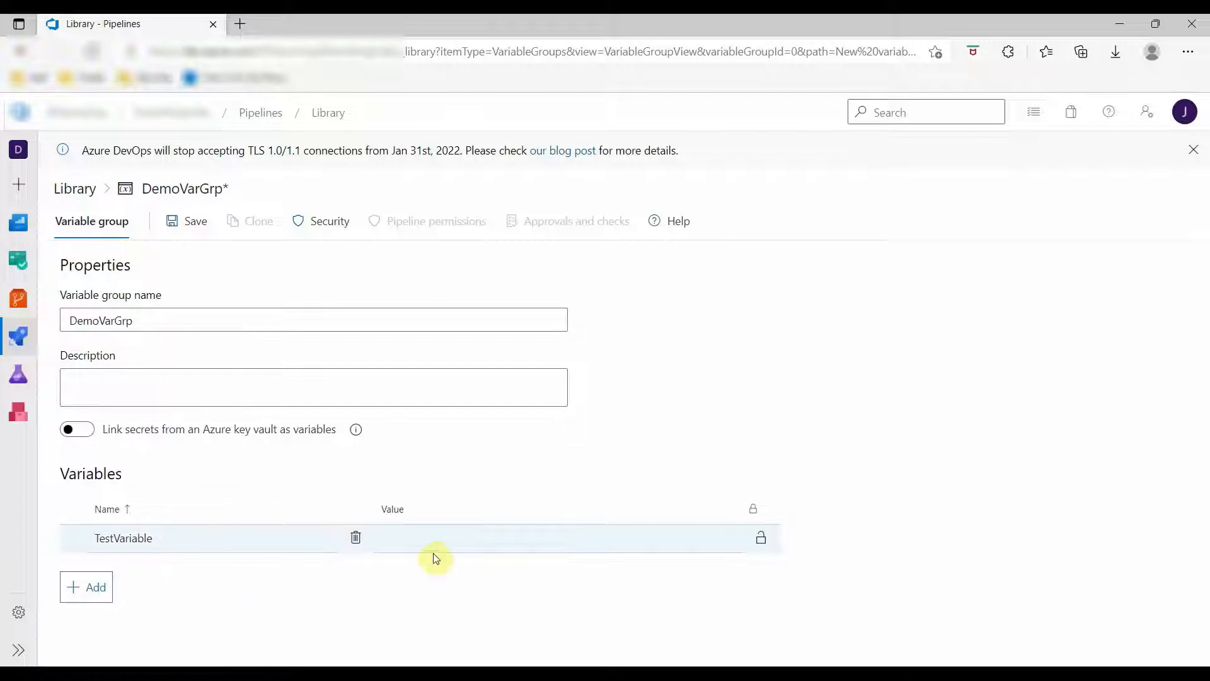
pyautogui.write('AzureV')
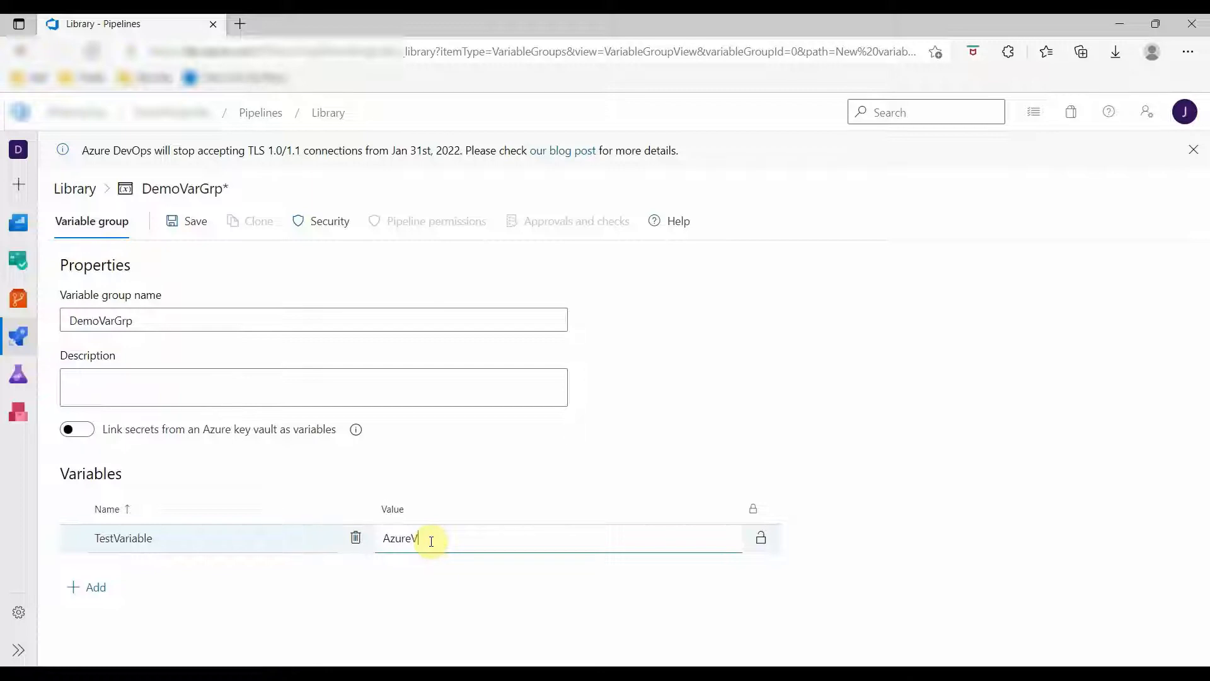
pyautogui.write('arLibrary')
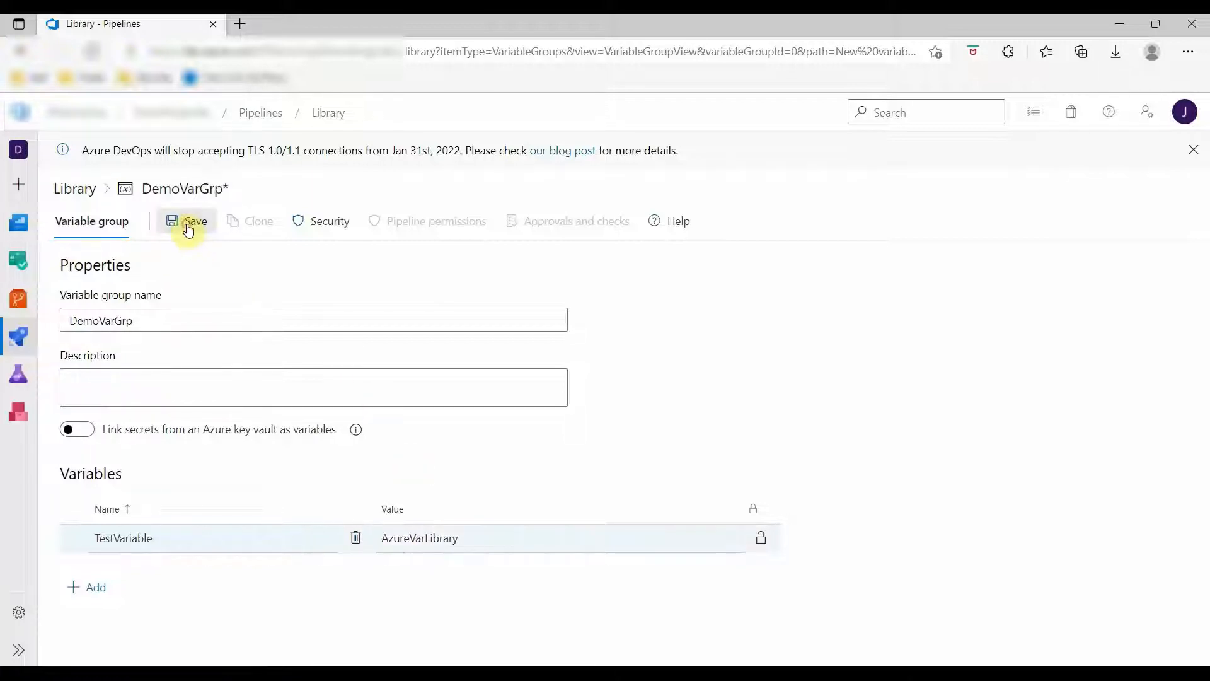
pyautogui.click(188, 221)
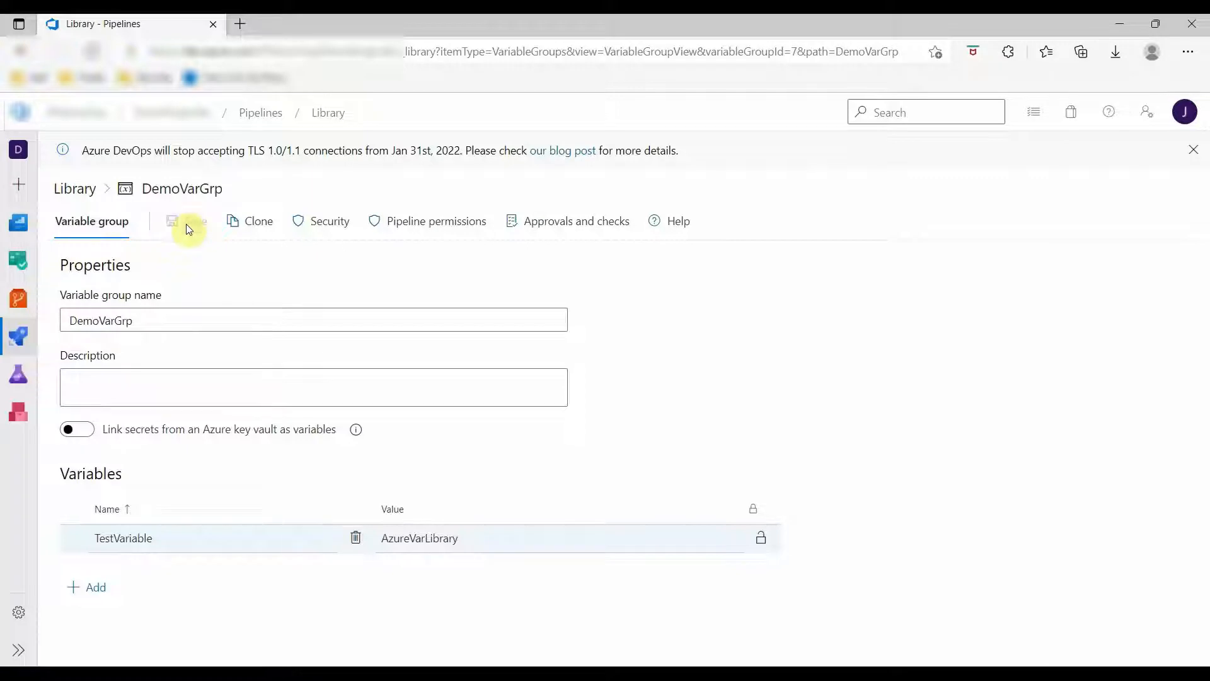
pyautogui.click(18, 335)
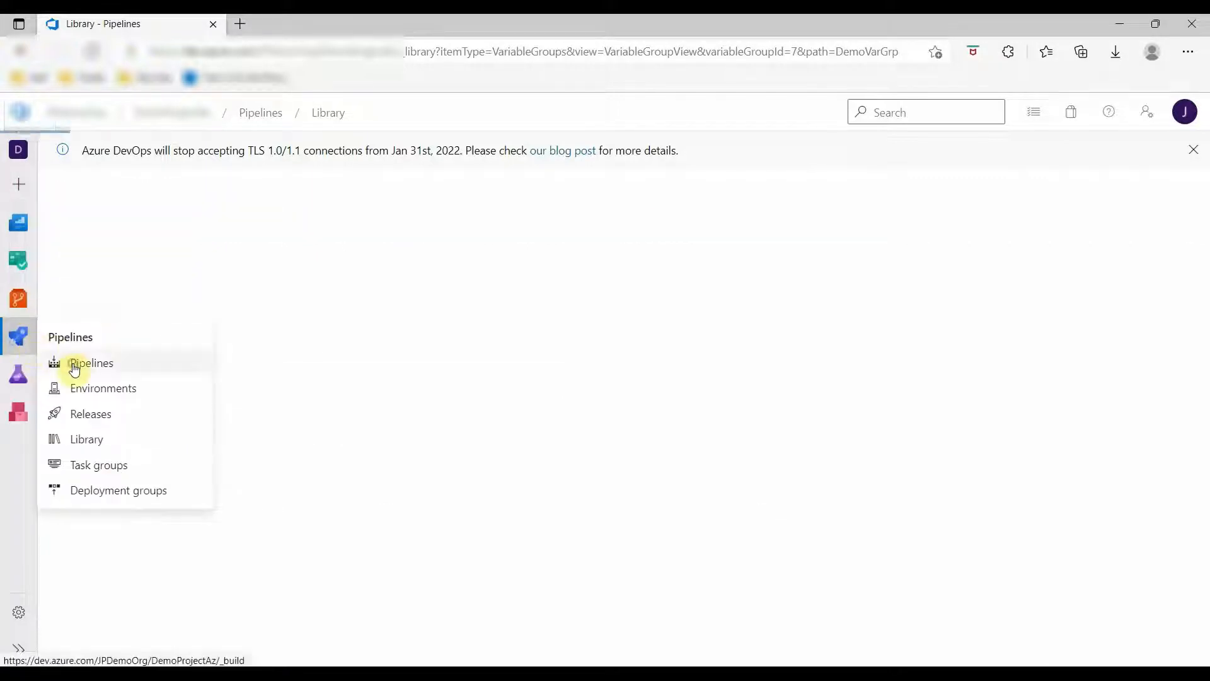
# Create a pipeline for Azure Repos Git repo DemoCoreApp using the ASP.NET Core template.
pyautogui.click(91, 363)
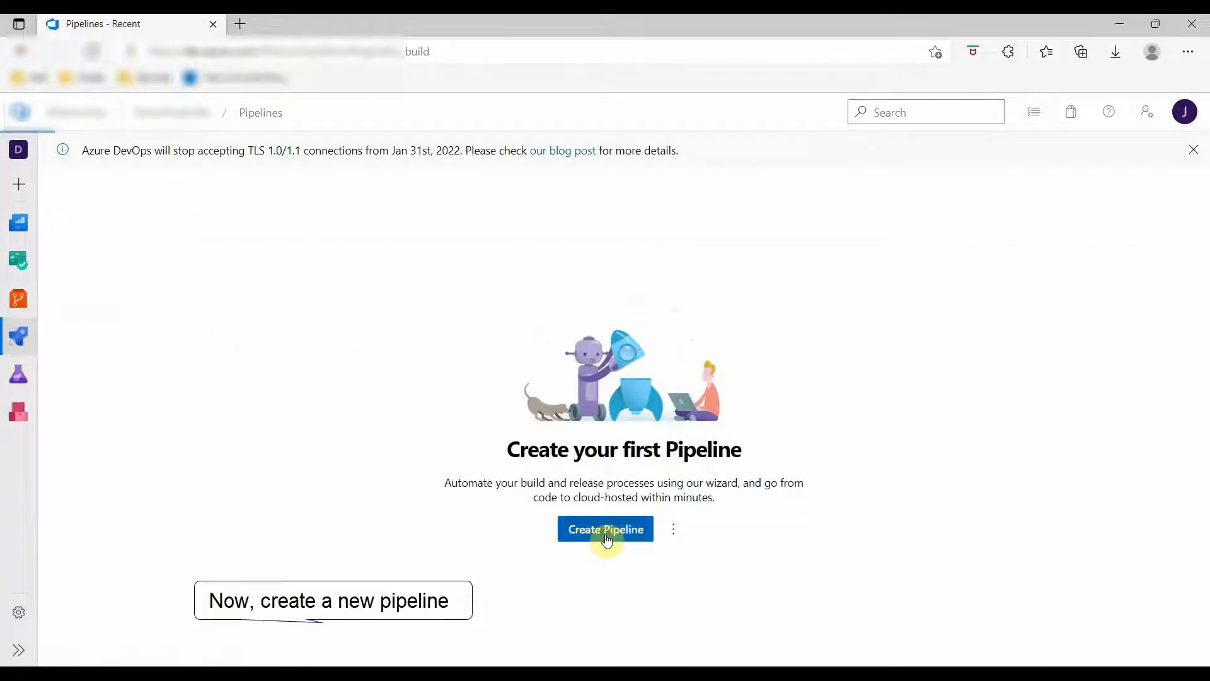
pyautogui.click(605, 528)
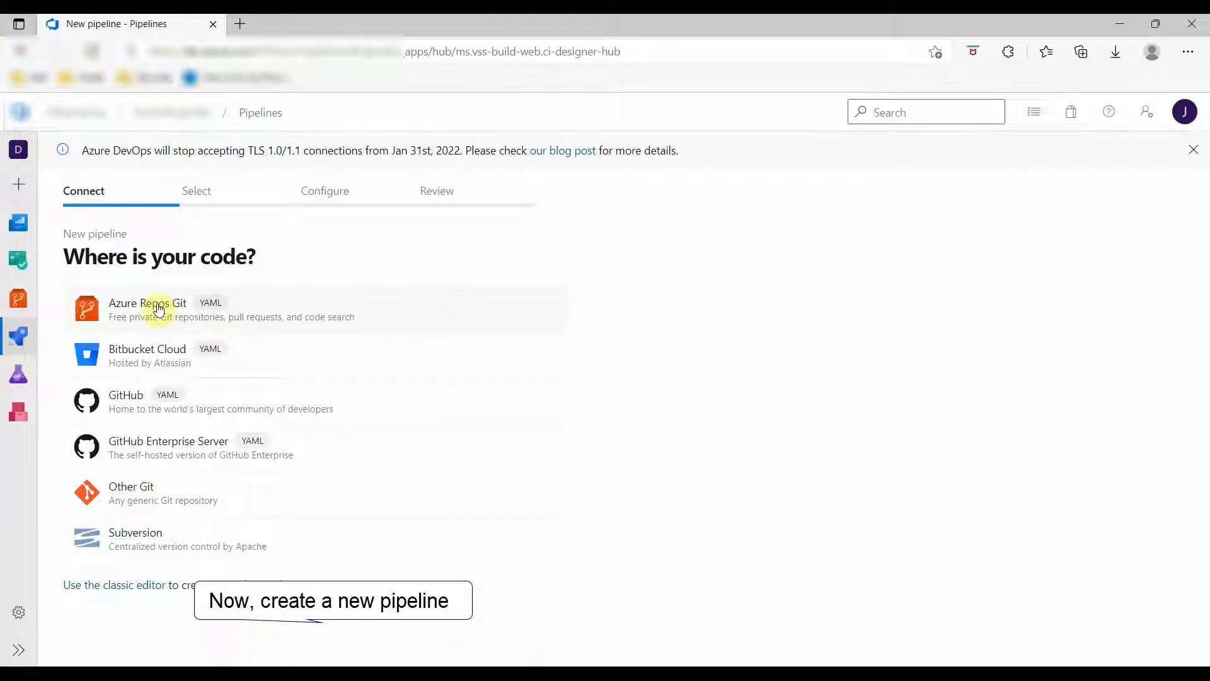
pyautogui.click(147, 309)
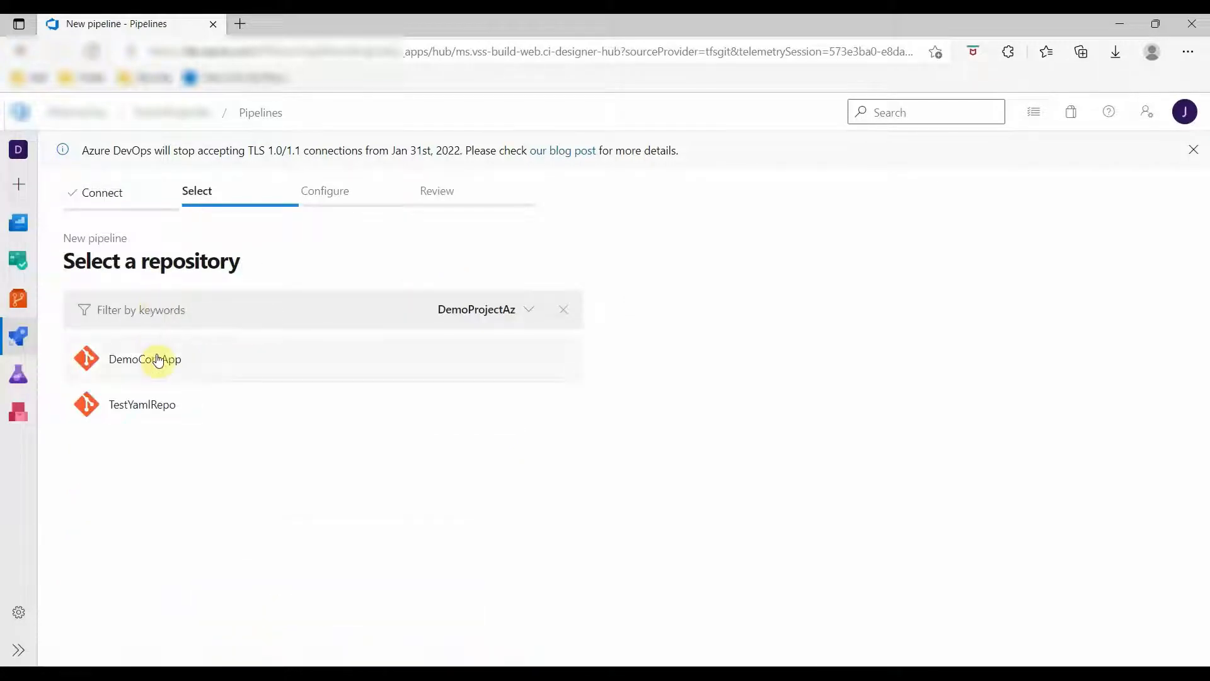
pyautogui.click(145, 359)
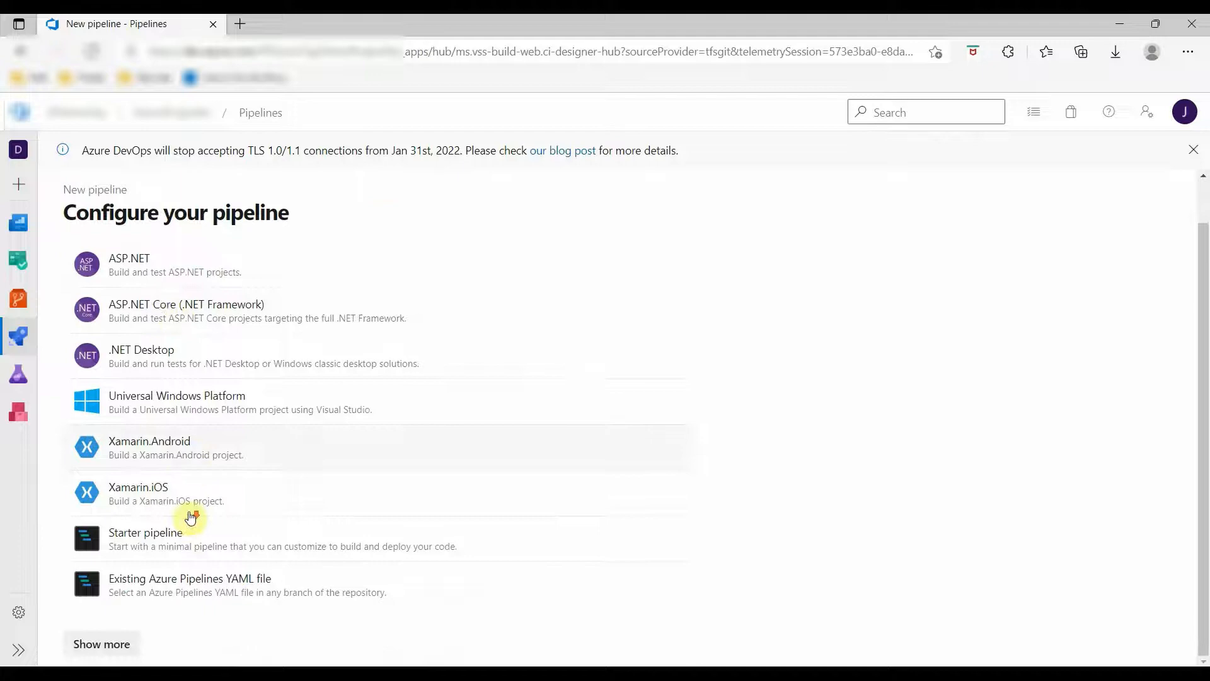
pyautogui.scroll(-3)
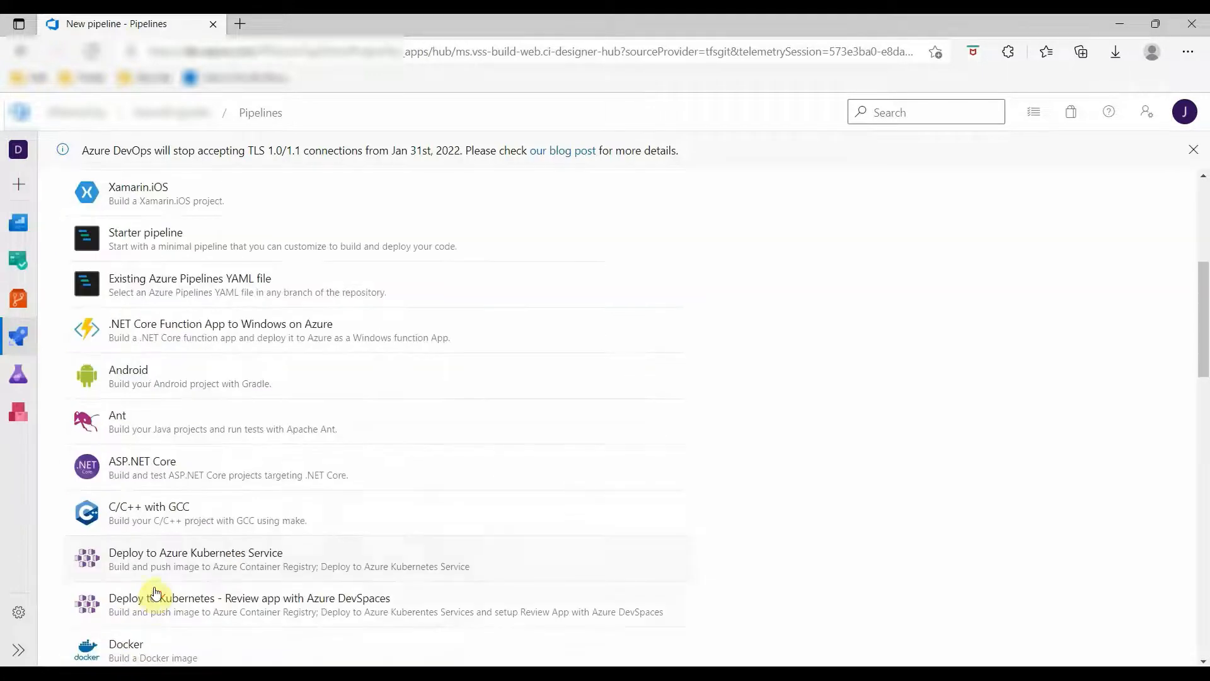
pyautogui.click(142, 468)
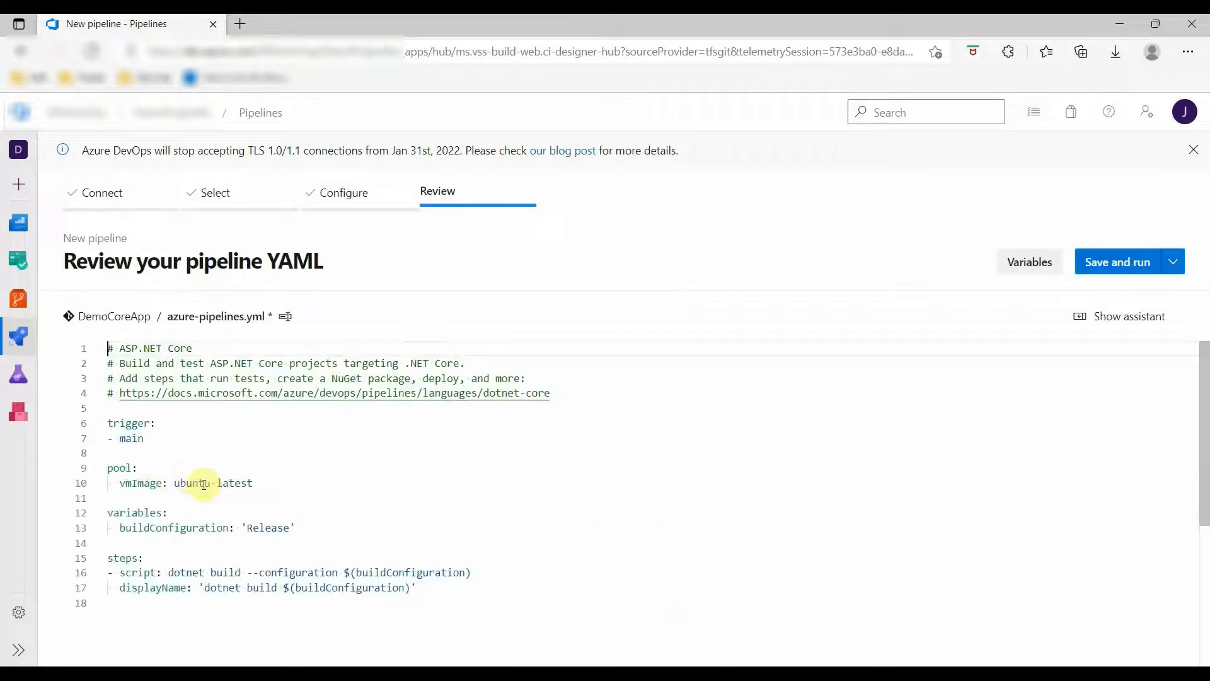
# Replace the ubuntu-latest vmImage on line 10 with windows-2019.
pyautogui.doubleClick(212, 482)
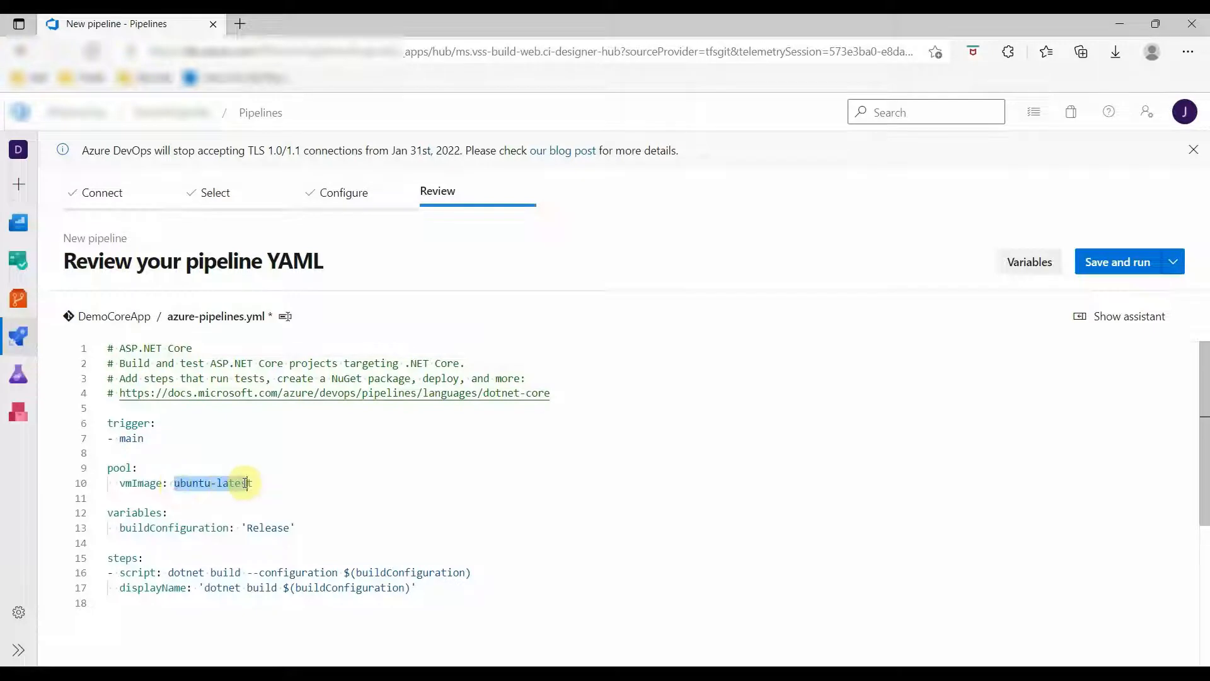
pyautogui.write('windows')
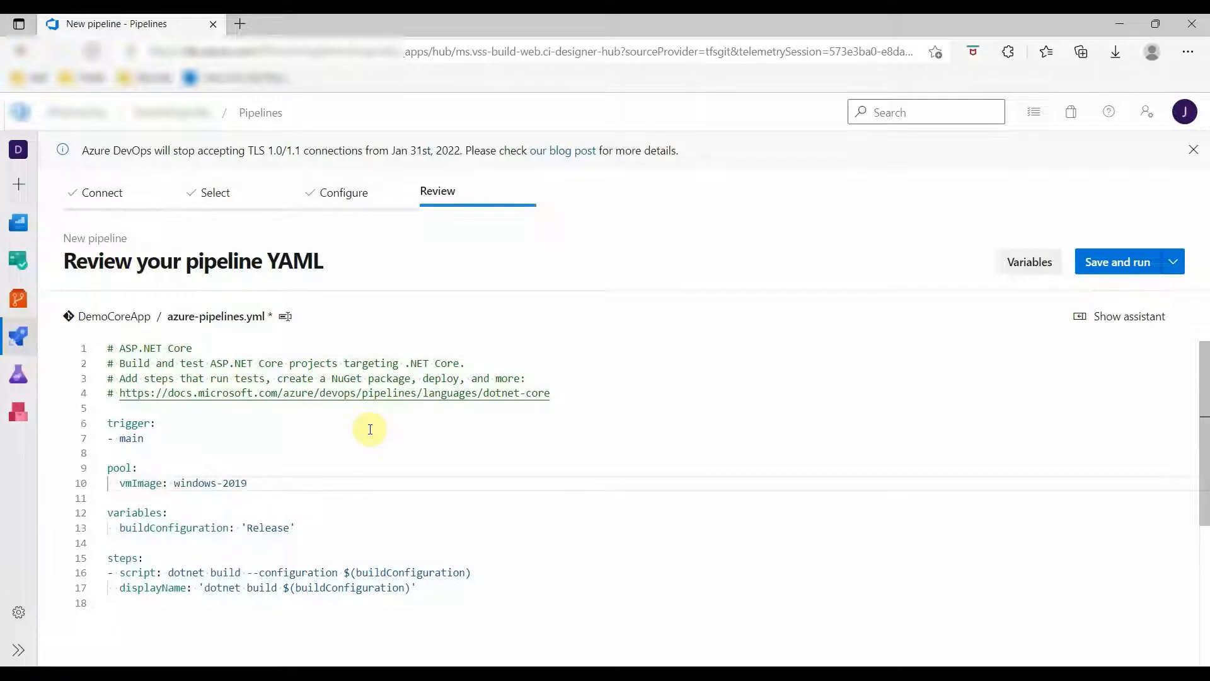
pyautogui.click(1173, 261)
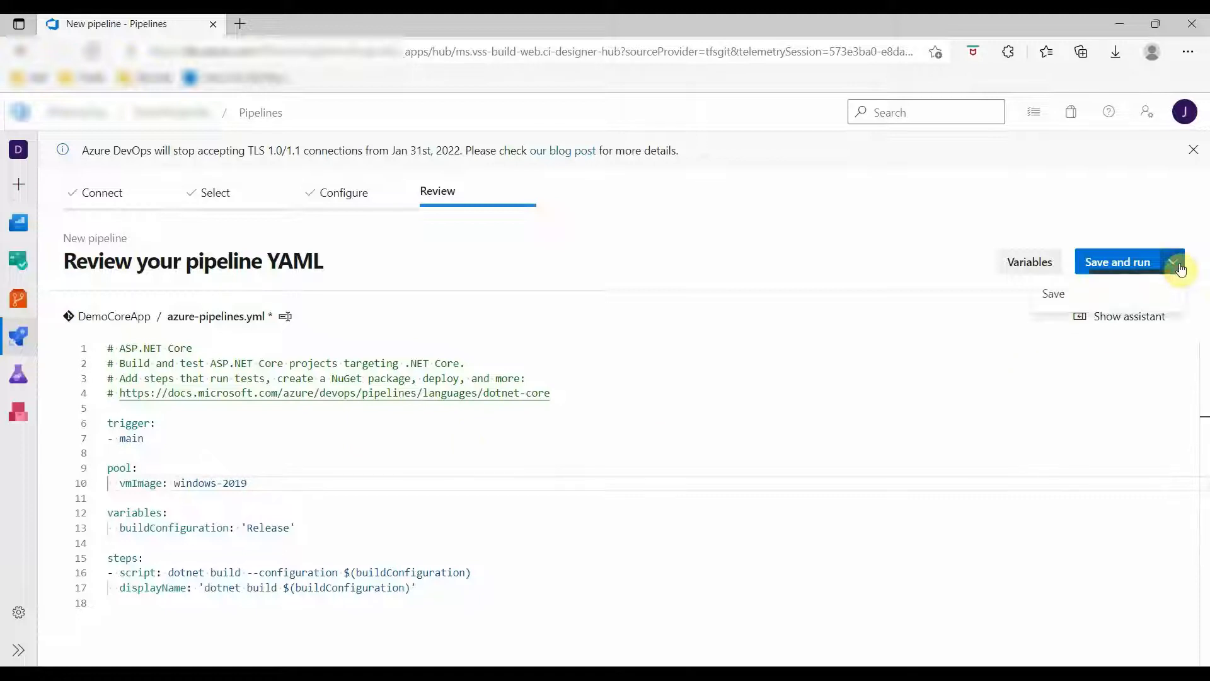
# Save the pipeline without running, committing to main, then open DemoCoreApp from Pipelines.
pyautogui.click(1052, 293)
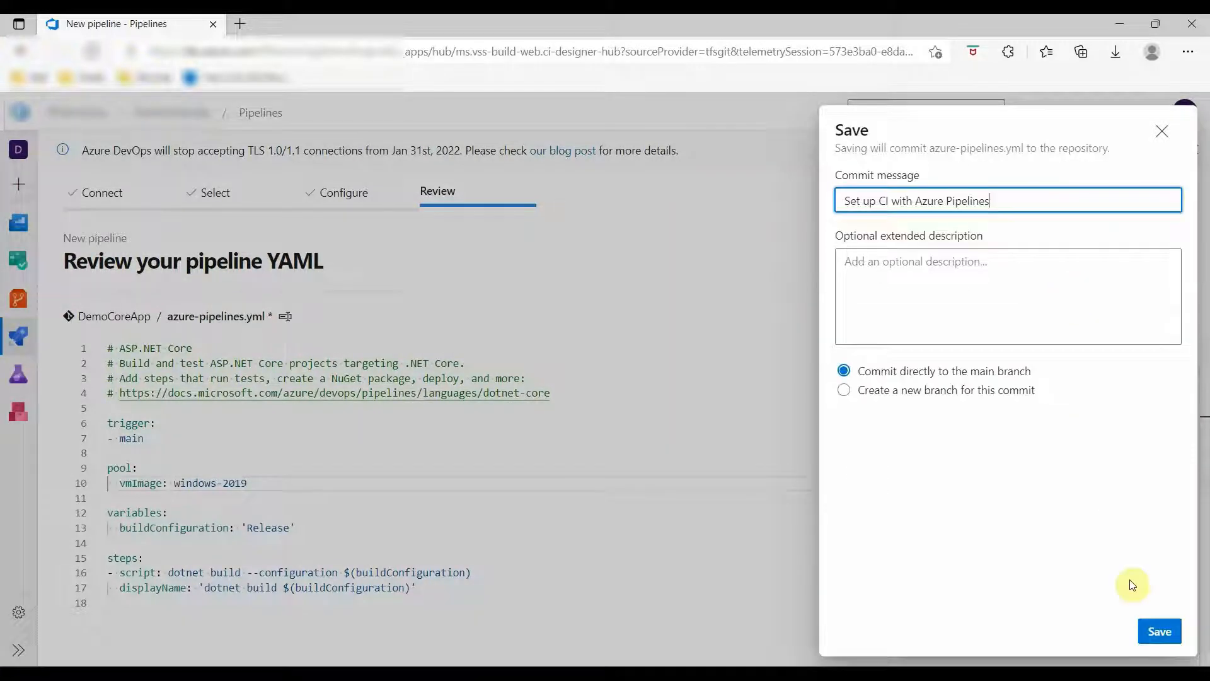
pyautogui.click(1159, 630)
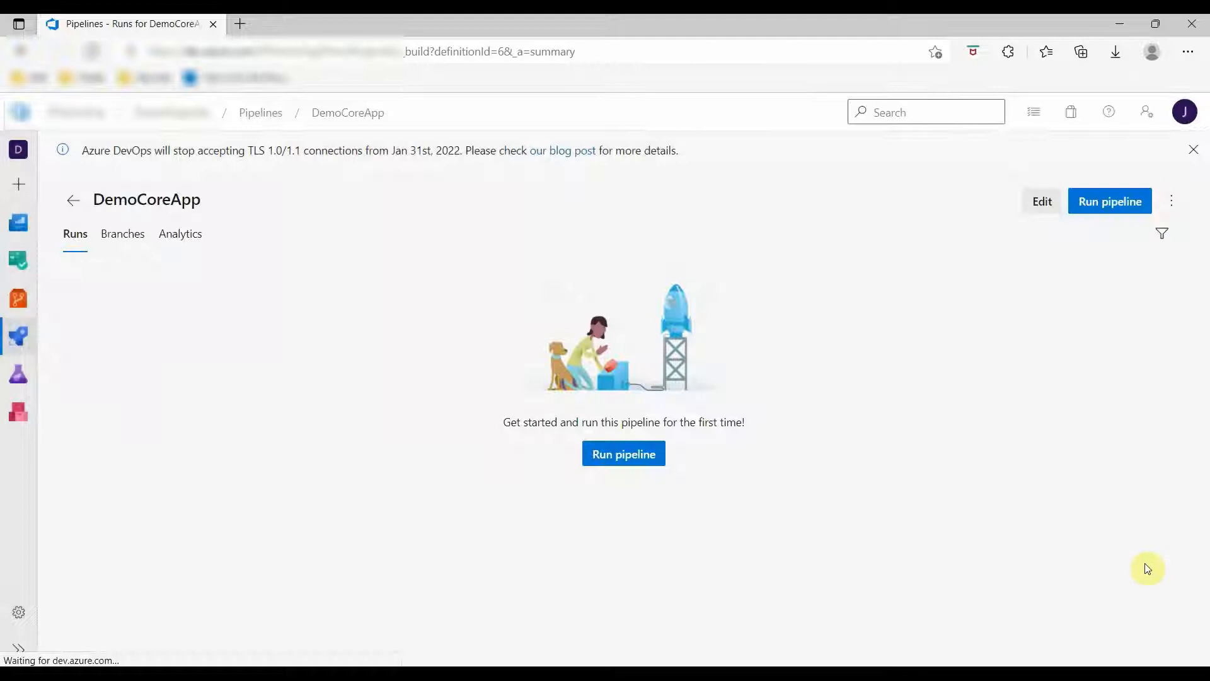
pyautogui.click(18, 335)
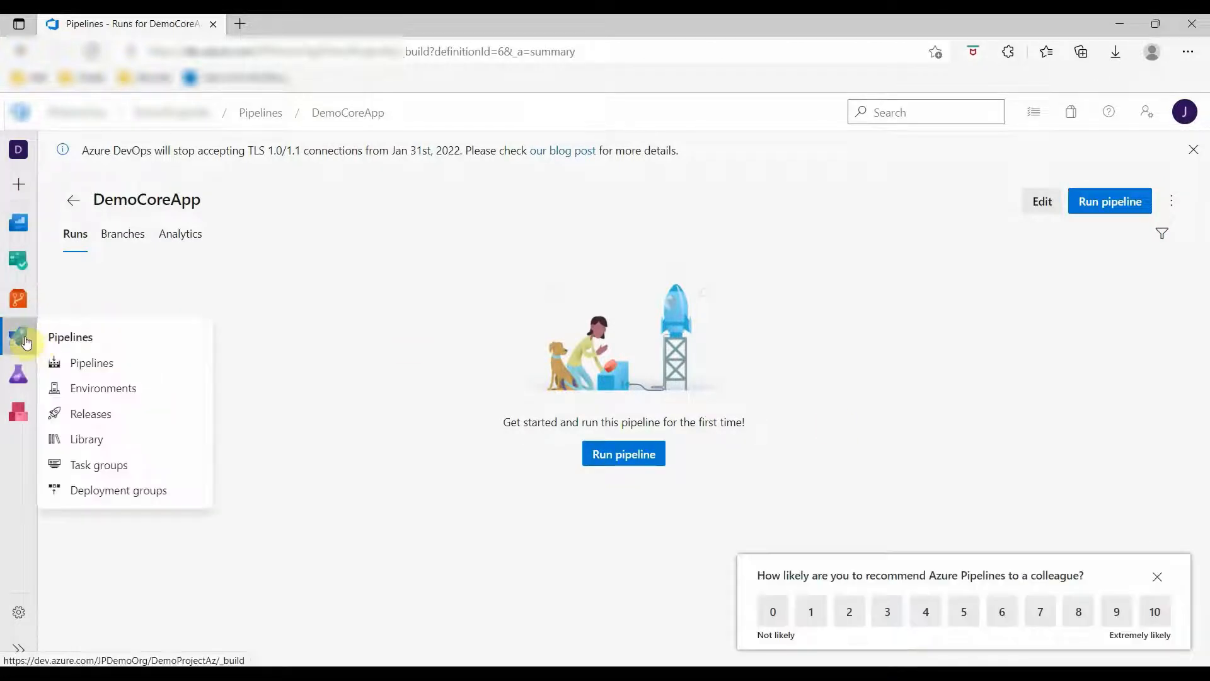
pyautogui.click(91, 364)
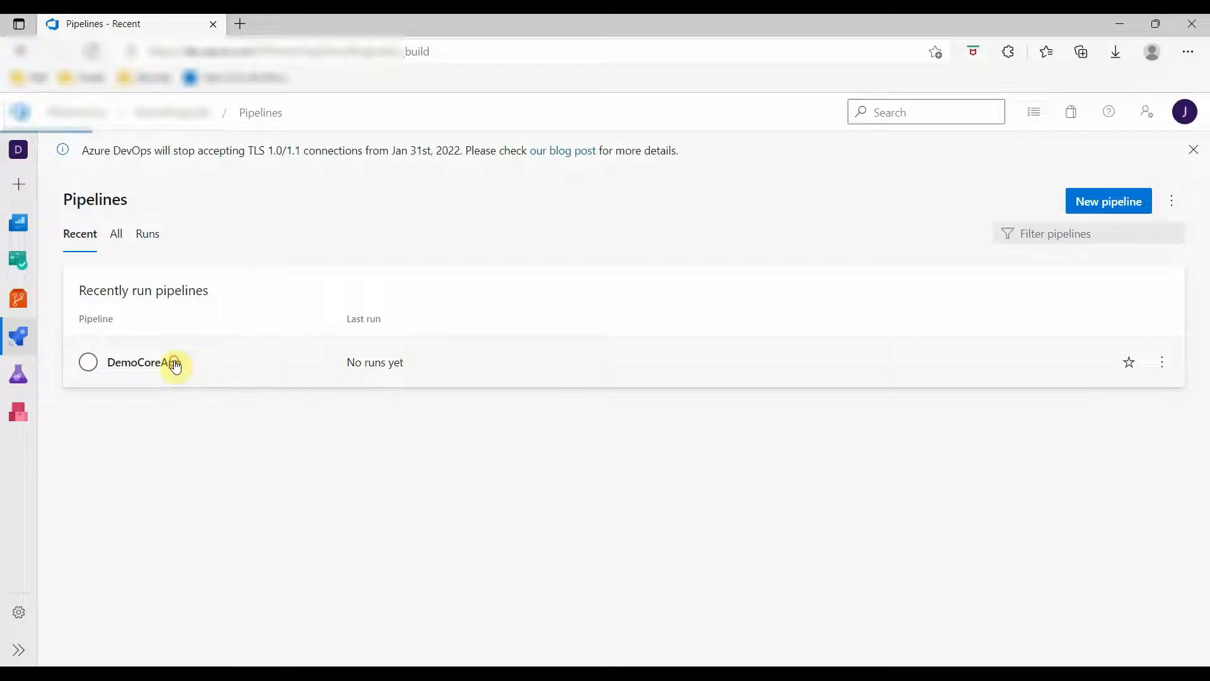
pyautogui.click(142, 362)
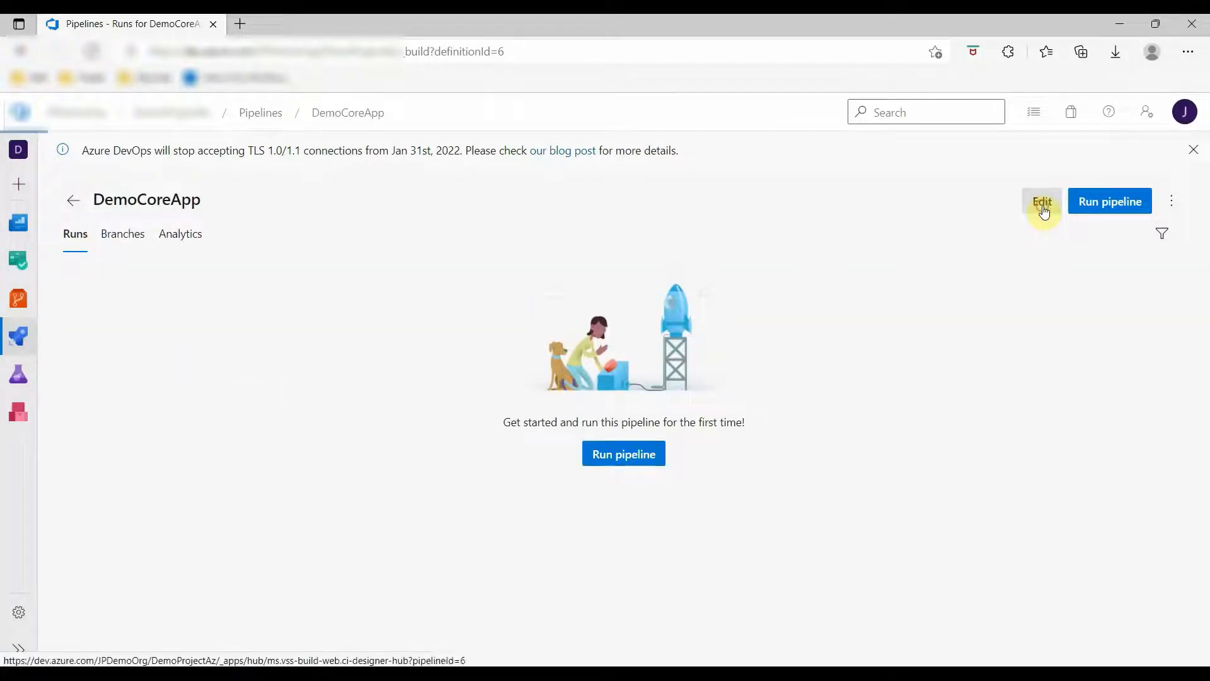
# Edit the YAML and add '- group: DemoVarGrp' under variables, copying the name from Library.
pyautogui.click(1042, 202)
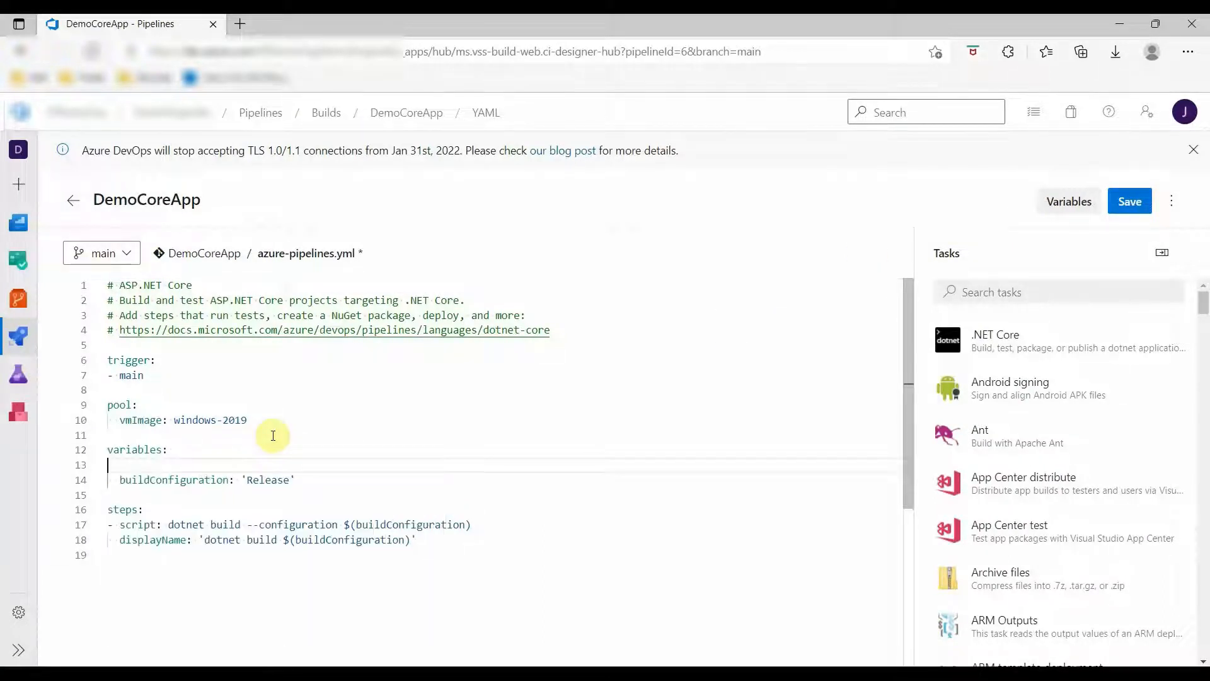
pyautogui.write('- group:')
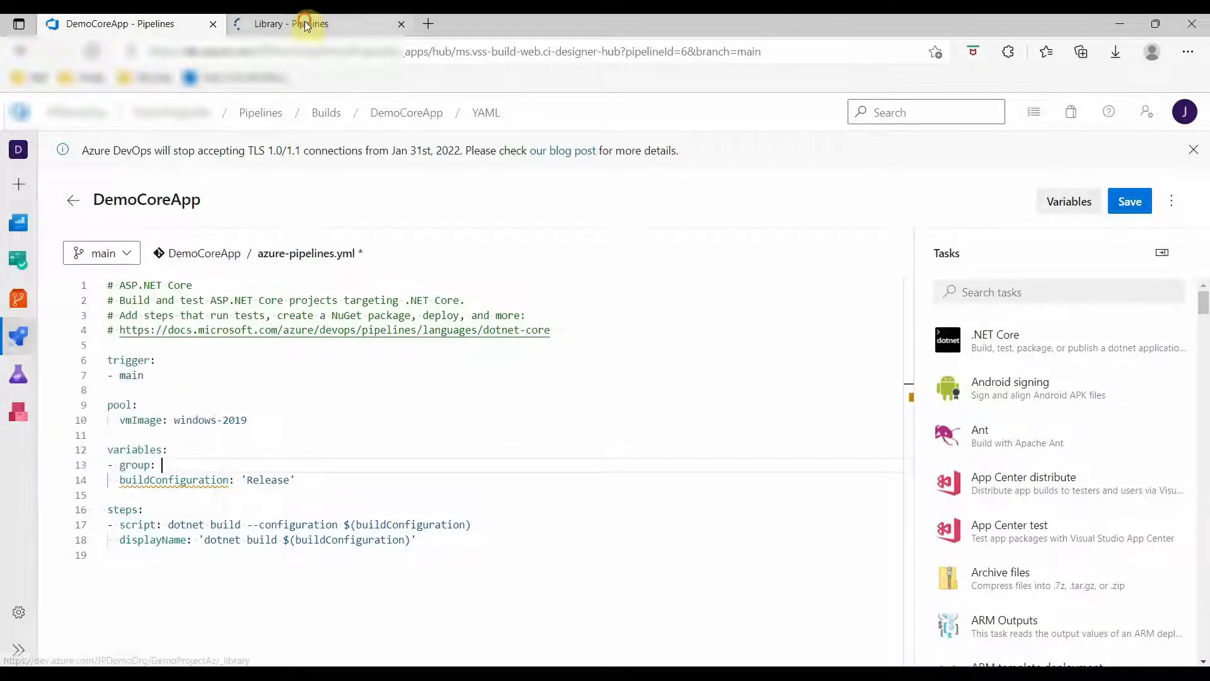
pyautogui.click(292, 23)
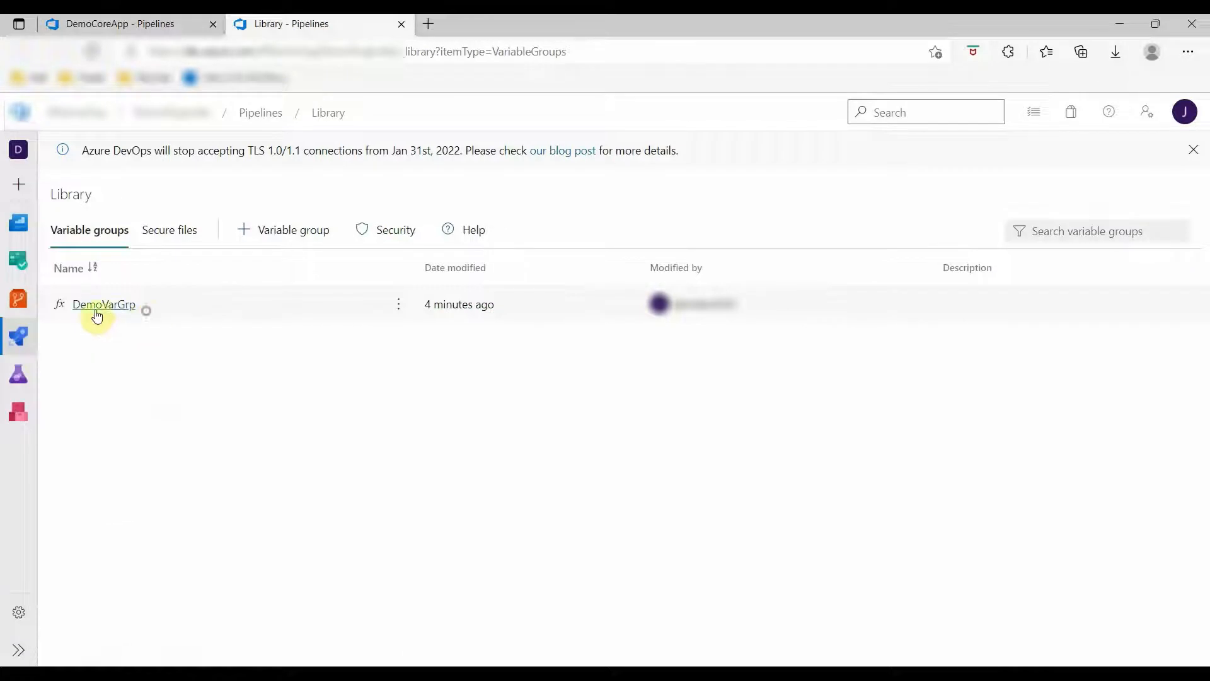
pyautogui.click(103, 304)
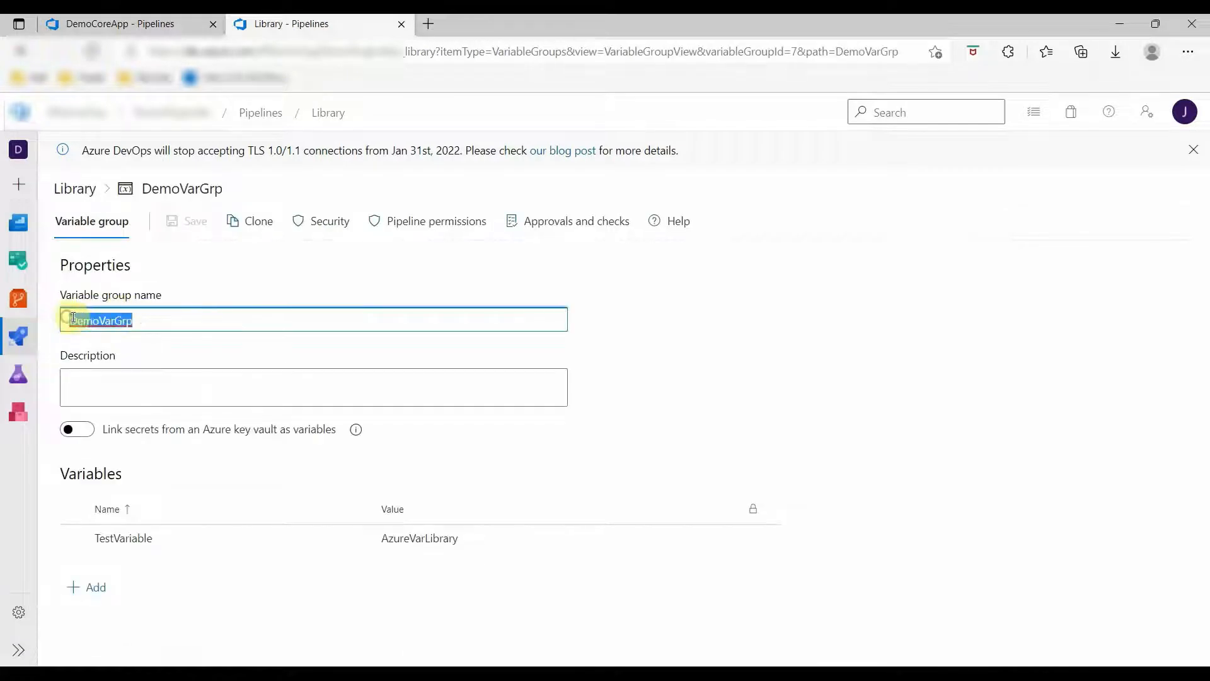
pyautogui.click(120, 23)
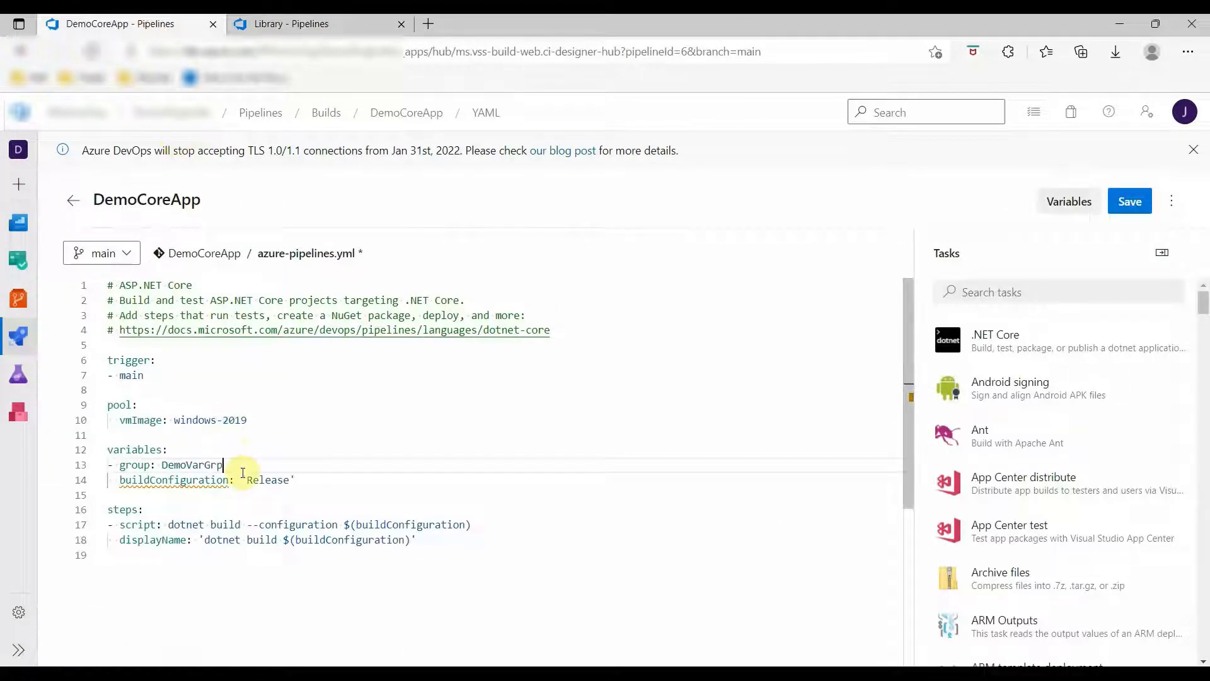
pyautogui.moveTo(302, 443)
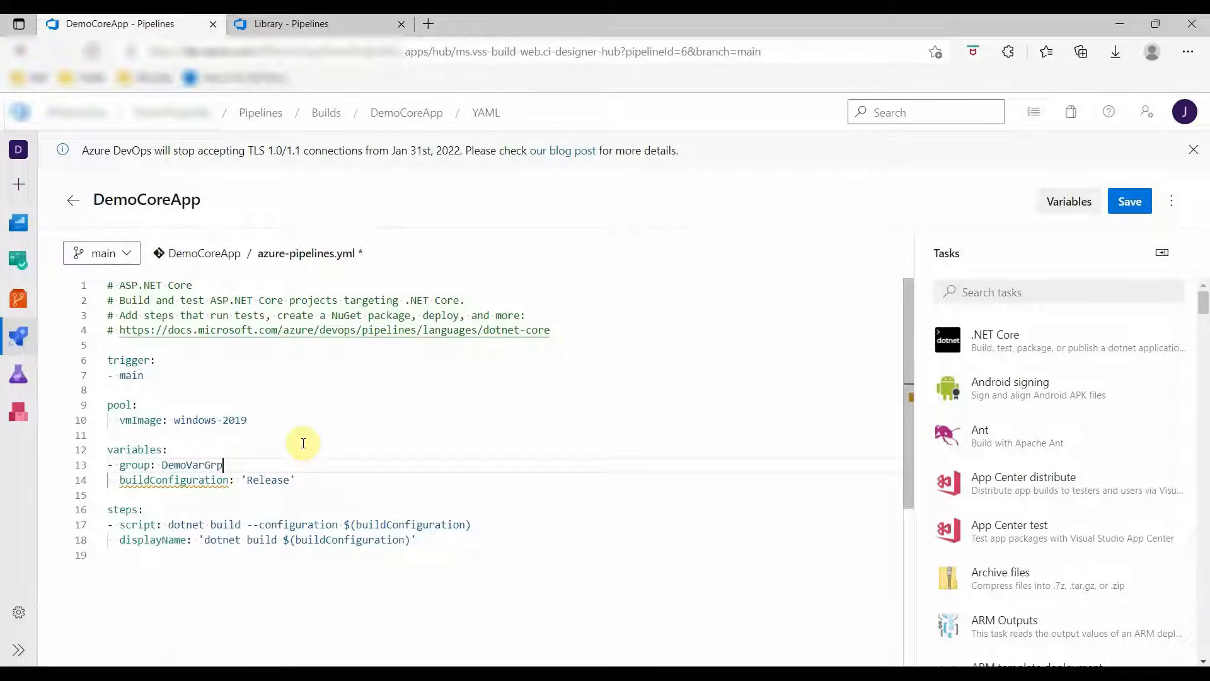
# Rewrite buildConfiguration as a '- name: buildConfiguration' entry with a 'value:' line.
pyautogui.press('Enter')
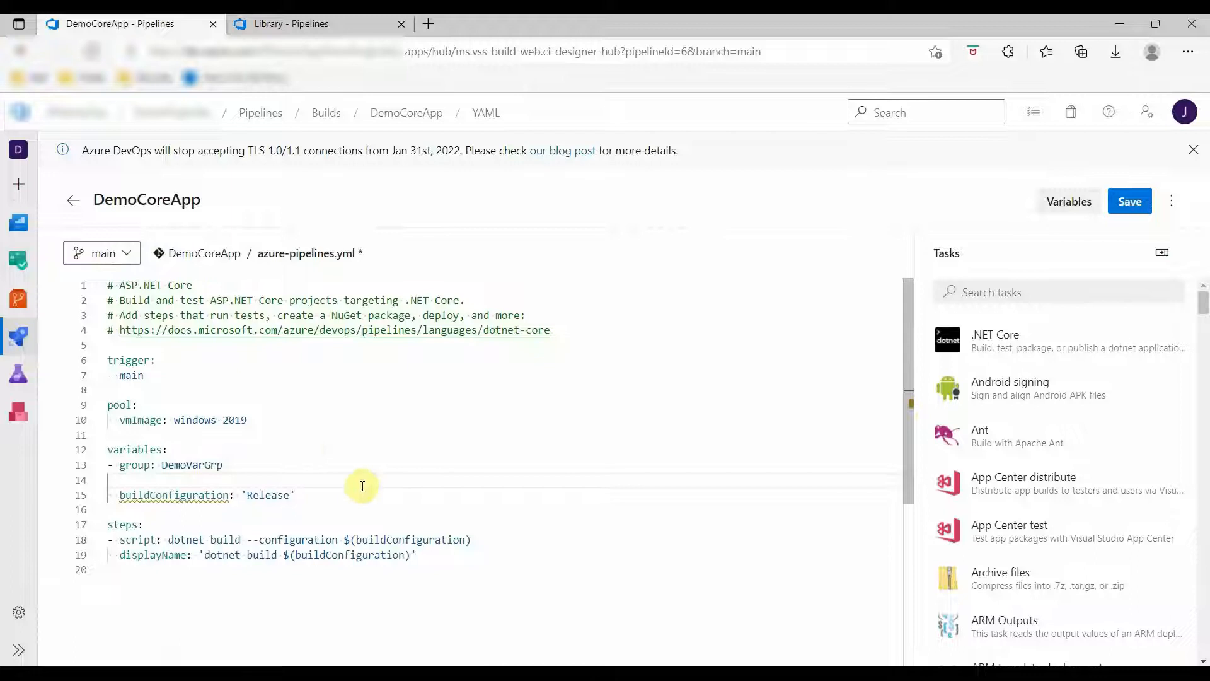
pyautogui.write('-name: buildConfiguration')
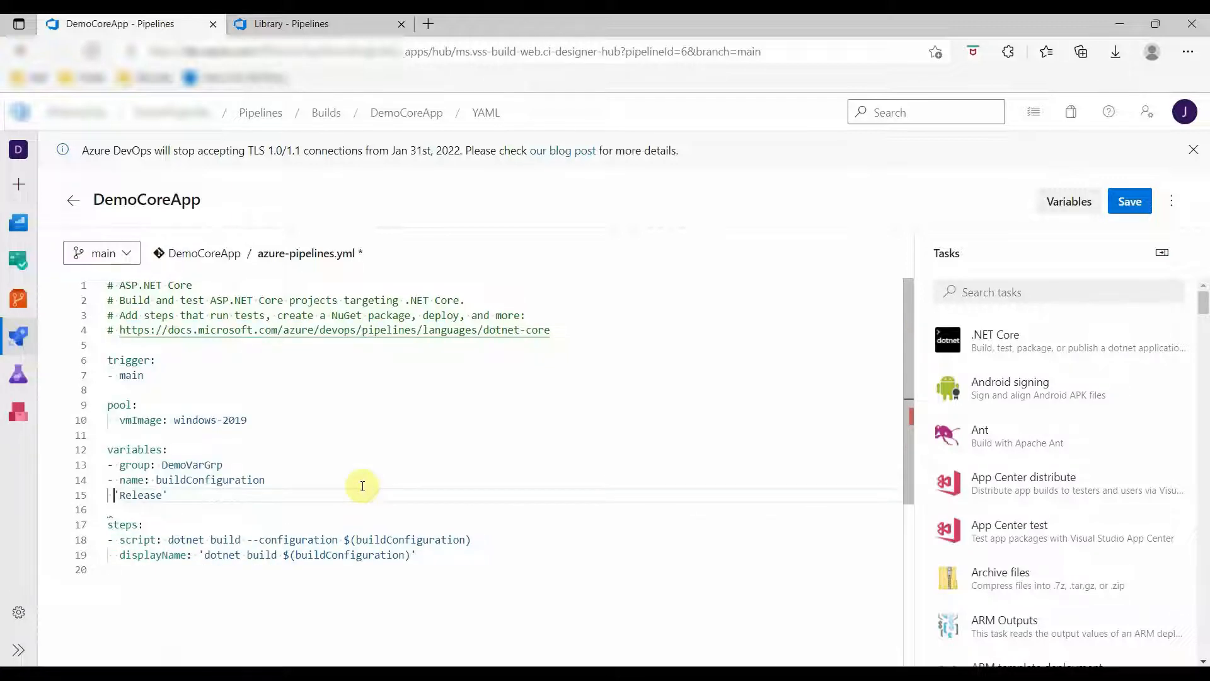
pyautogui.write('value:')
pyautogui.write('- name:')
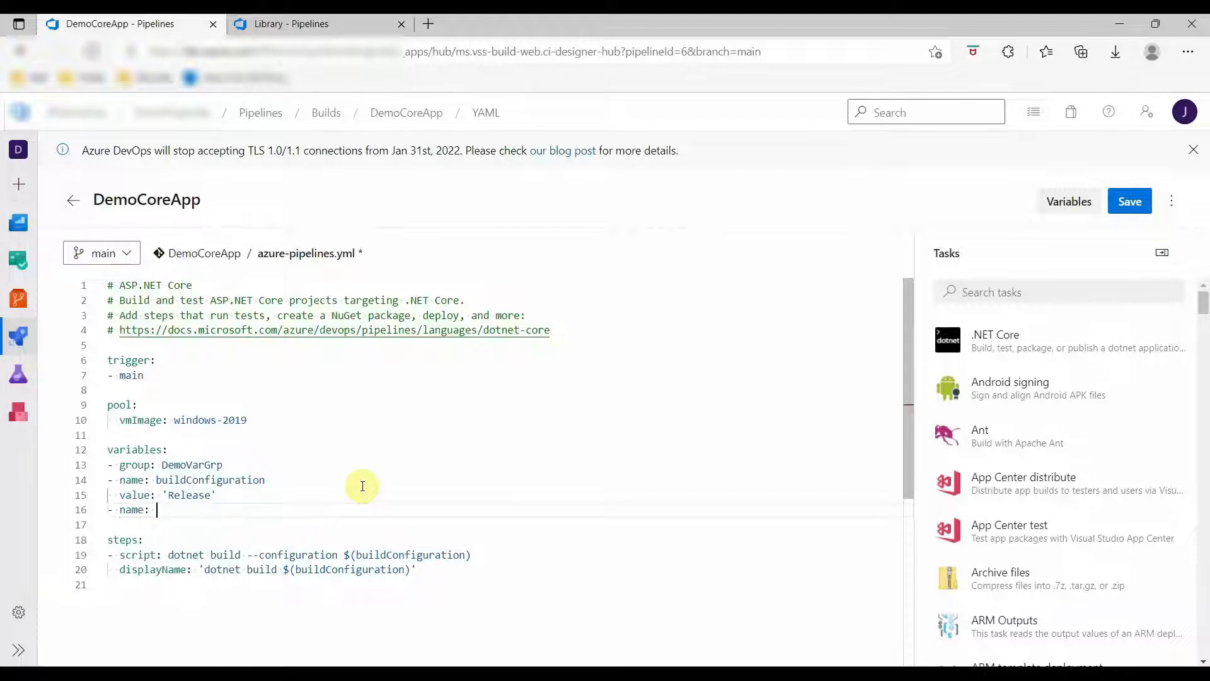
# Add a TestVar variable with value '$(TestVariable)'.
pyautogui.write('TestVa')
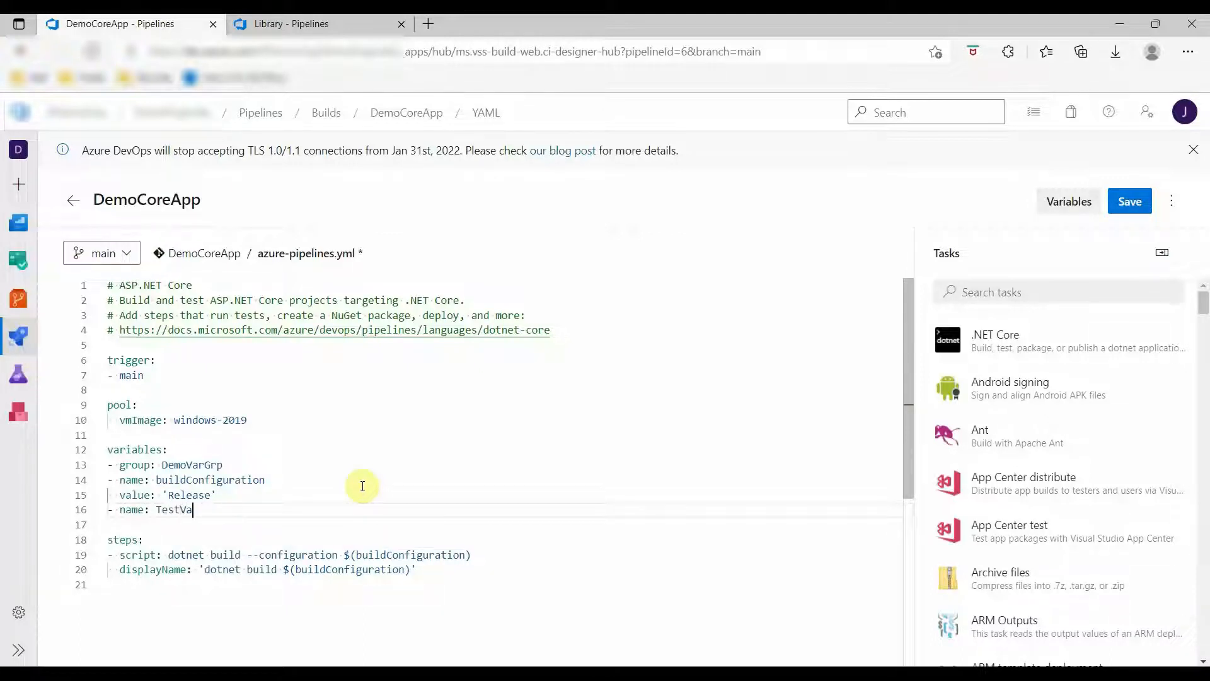
pyautogui.press('Enter')
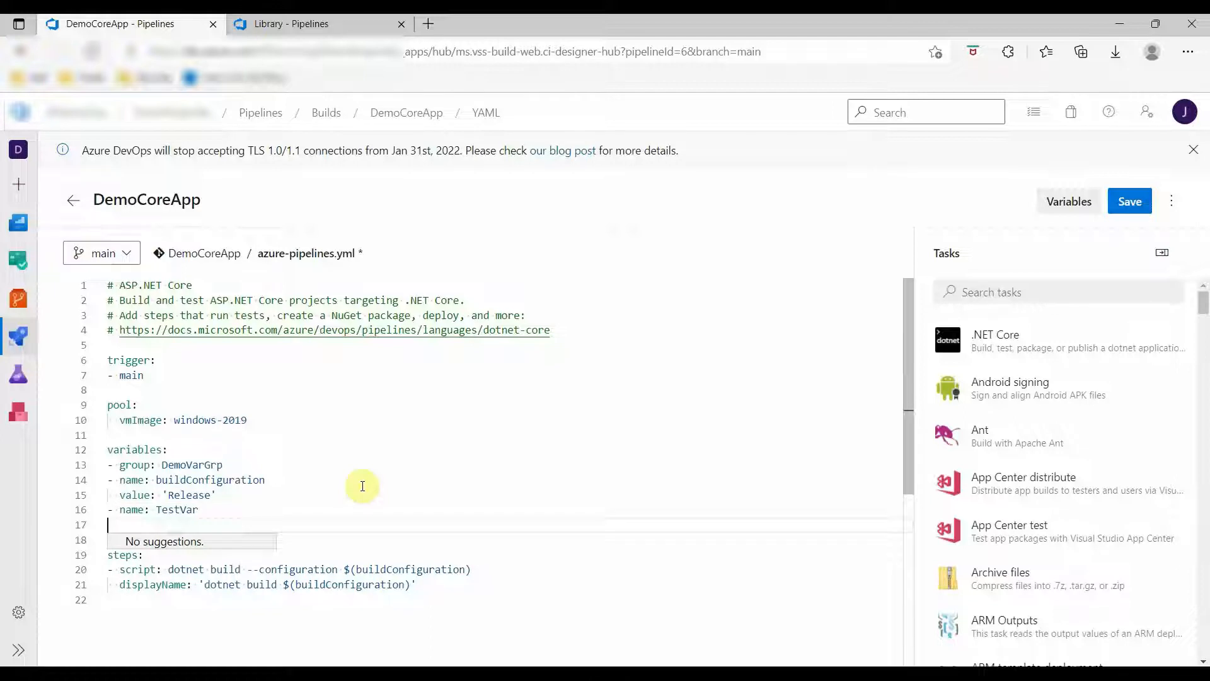
pyautogui.write('value:')
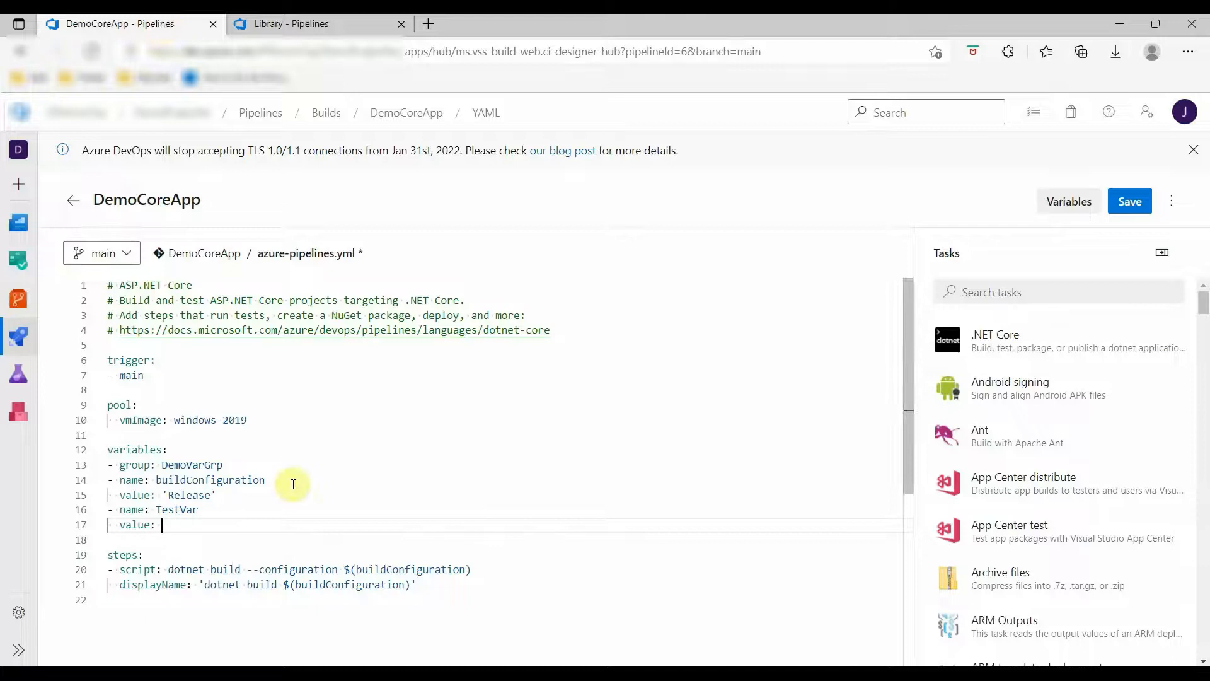
pyautogui.write('$(TestVariable)')
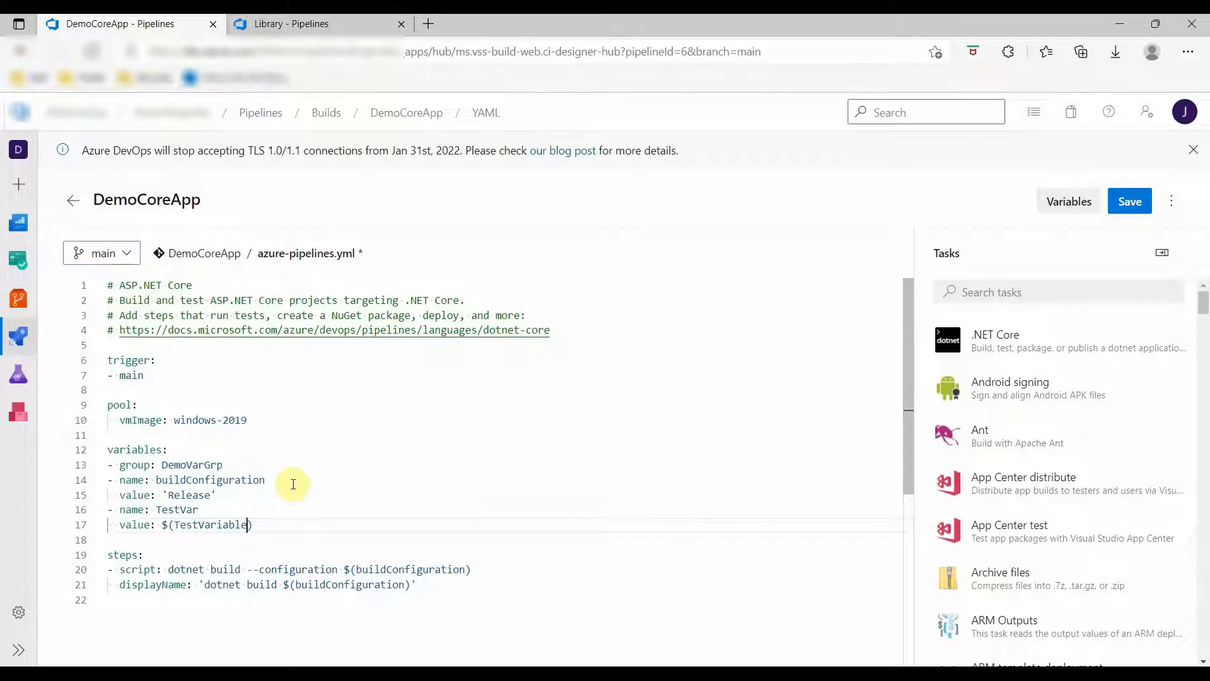
pyautogui.write("'")
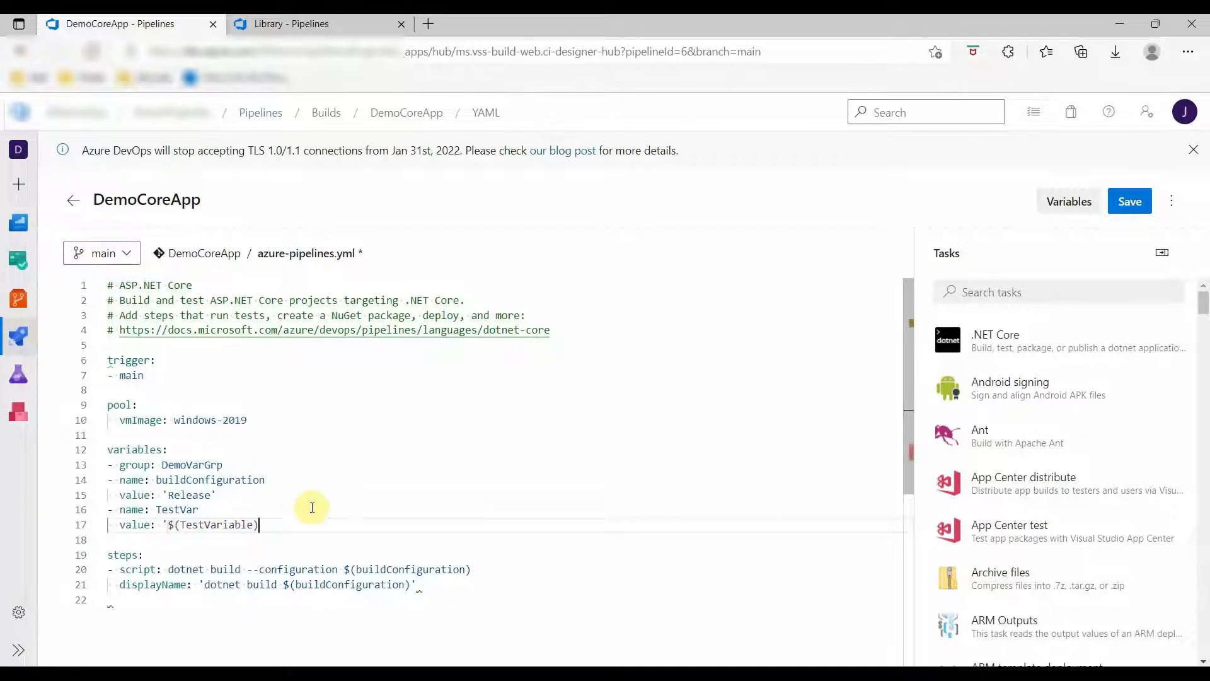
pyautogui.write("'")
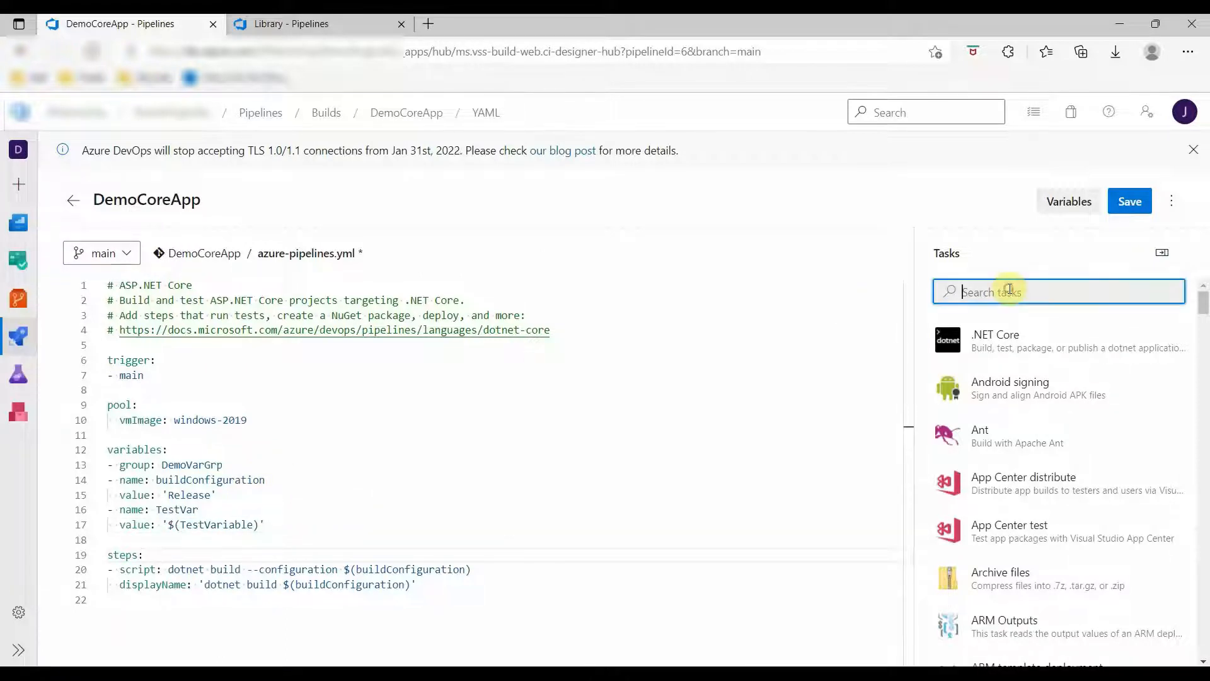
# Insert an inline PowerShell task from the Tasks assistant, removing the sample Write-Host line.
pyautogui.write('Powe')
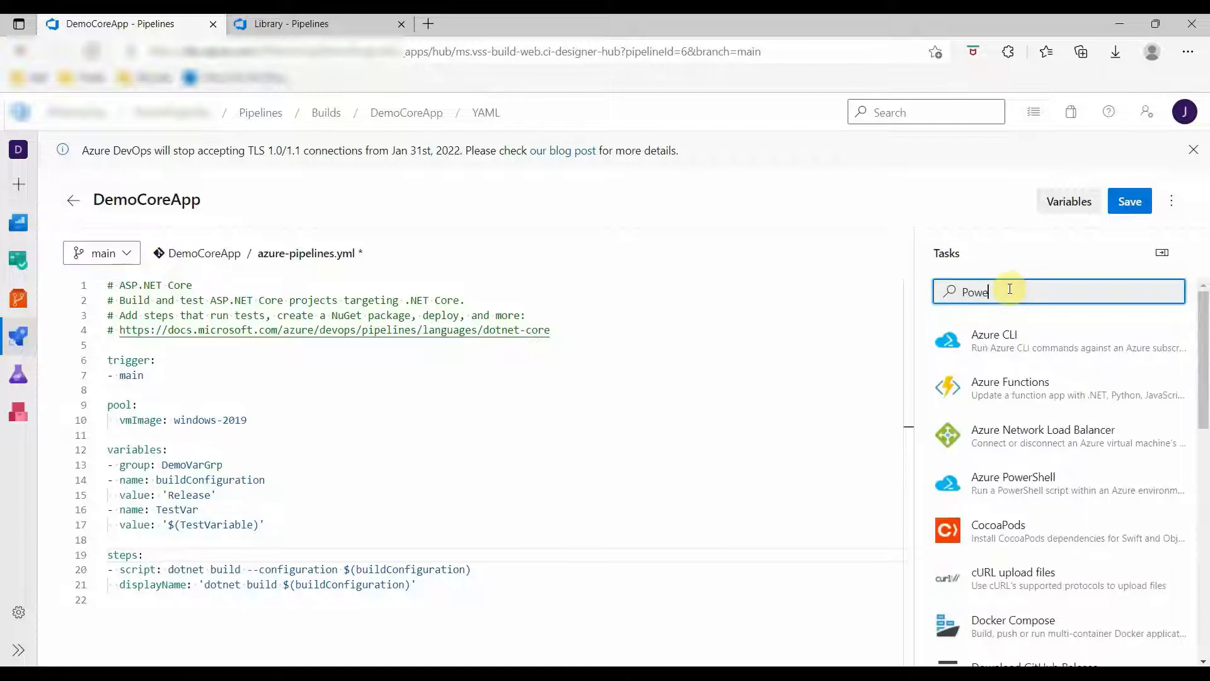
pyautogui.write('rshel')
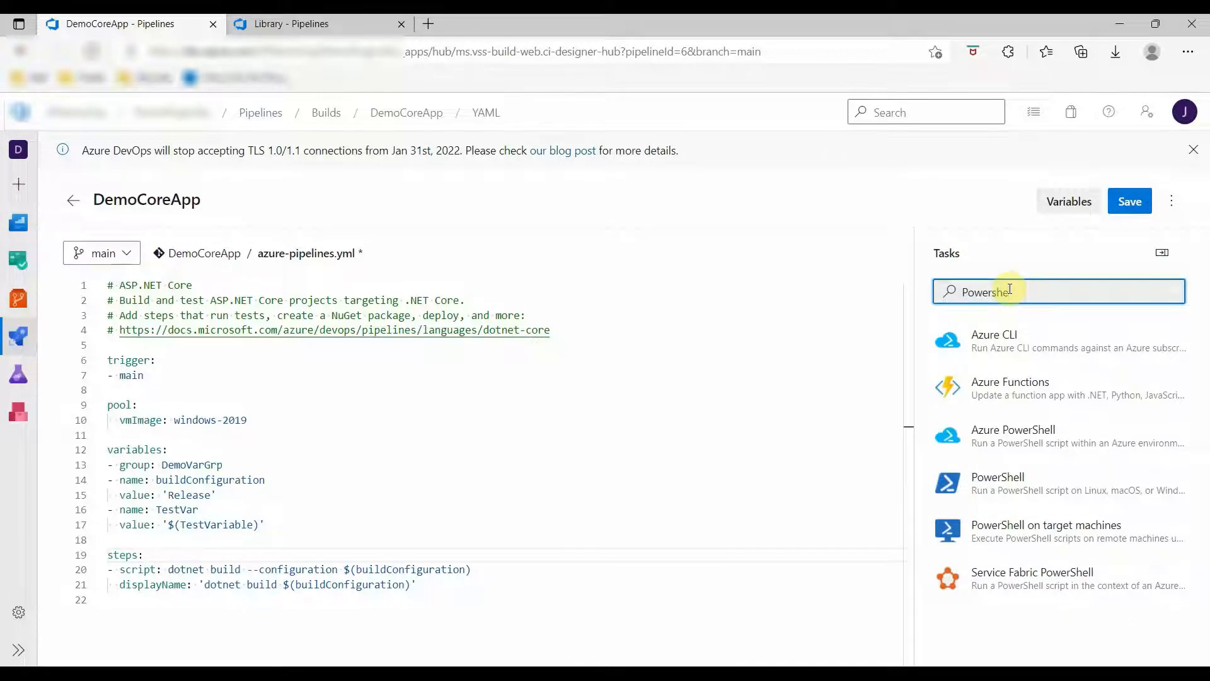
pyautogui.click(998, 482)
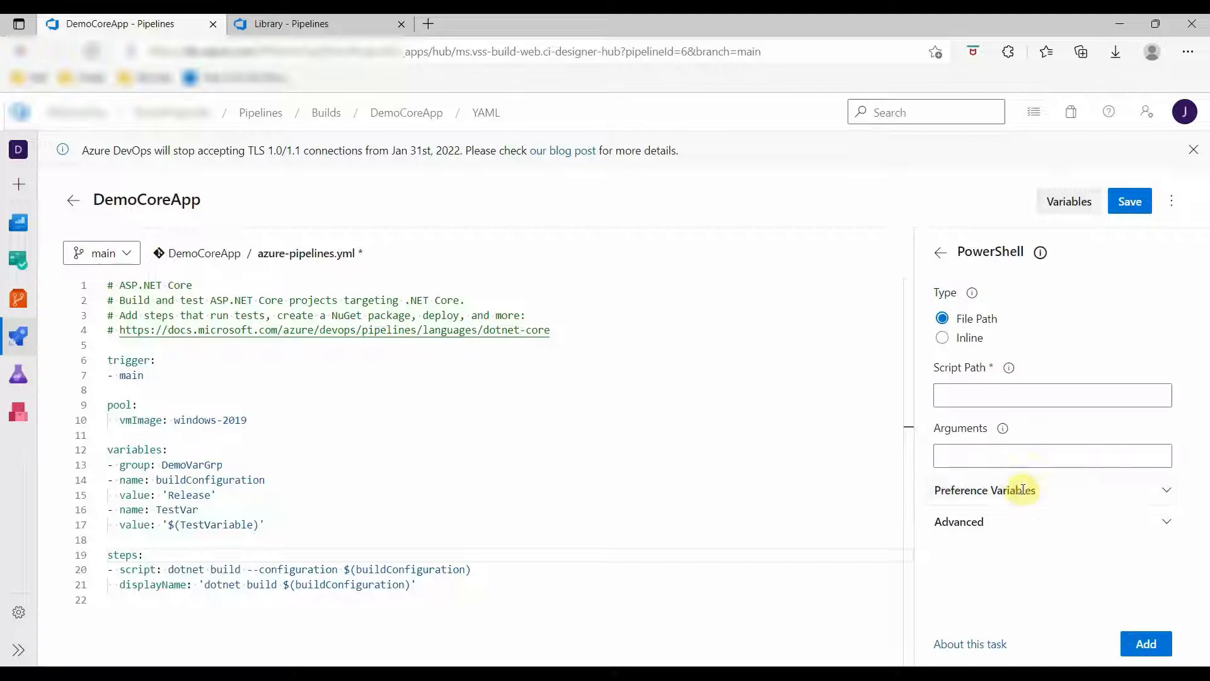
pyautogui.click(943, 337)
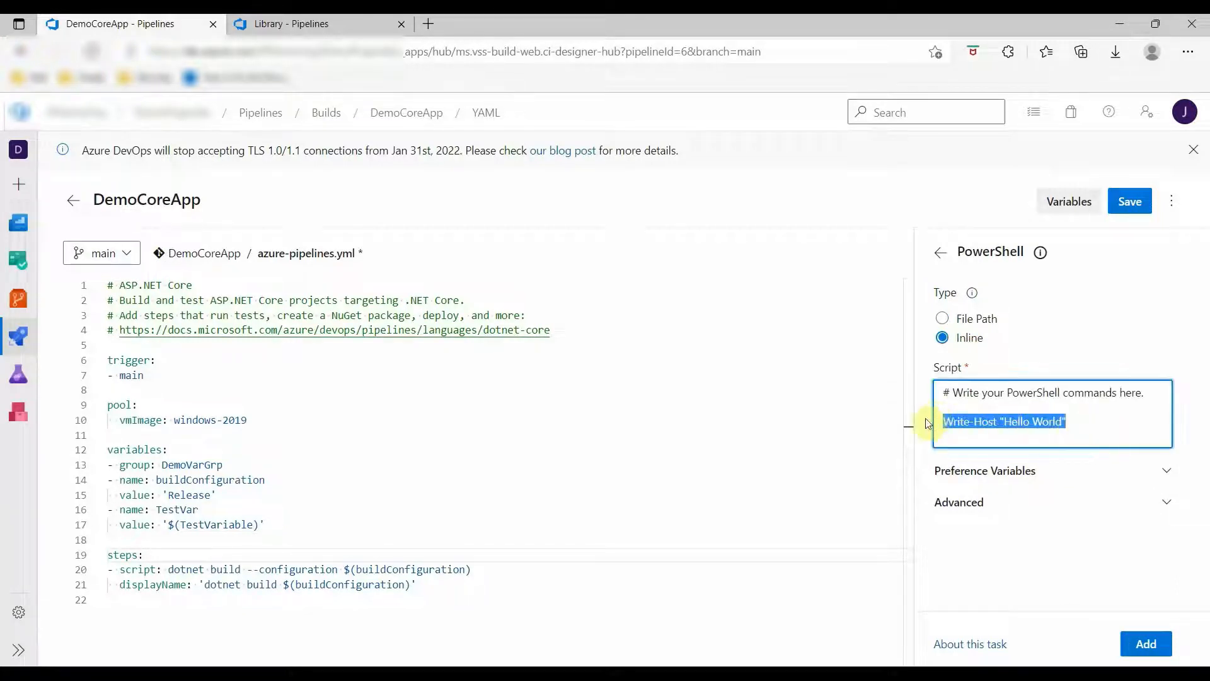
pyautogui.press('Delete')
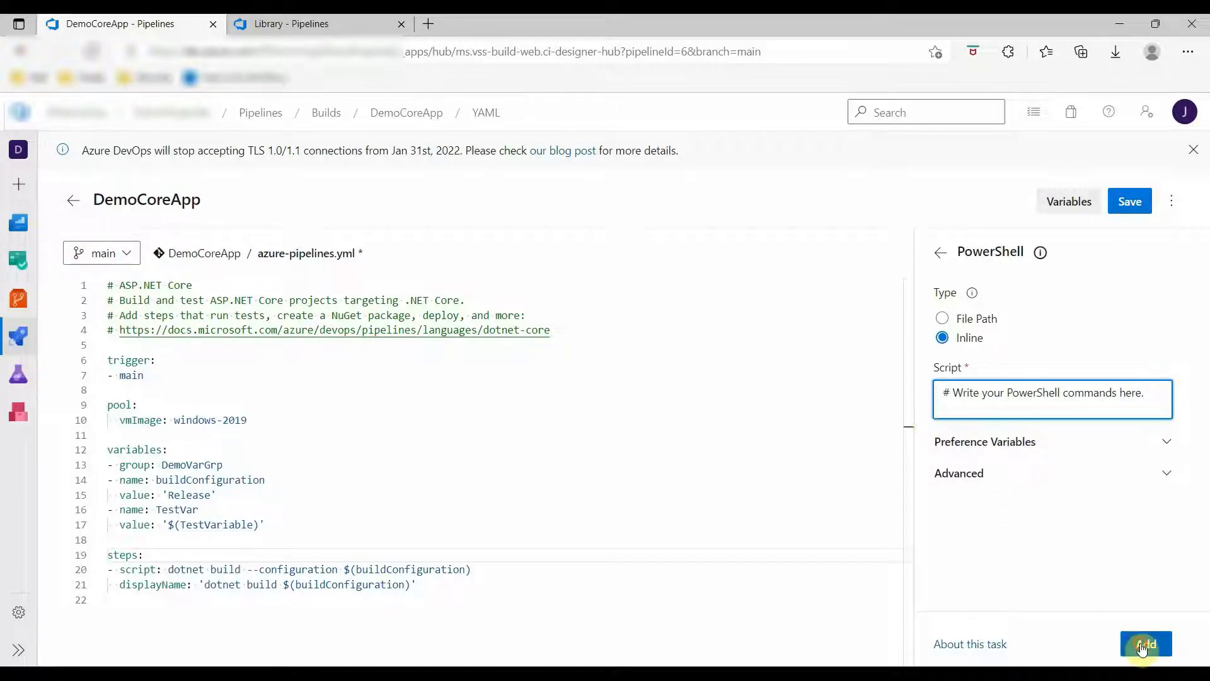
pyautogui.click(1146, 643)
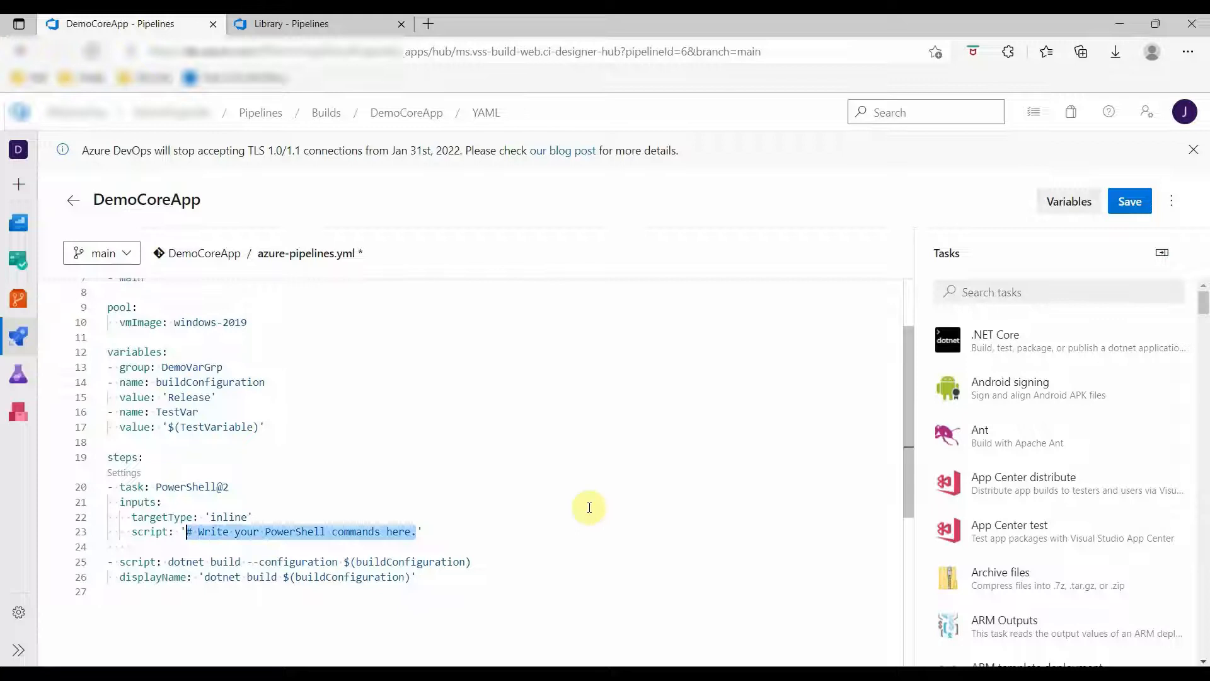
# Replace the placeholder script with echo 'Print variable value' and echo '$(TestVal)'.
pyautogui.press('Delete')
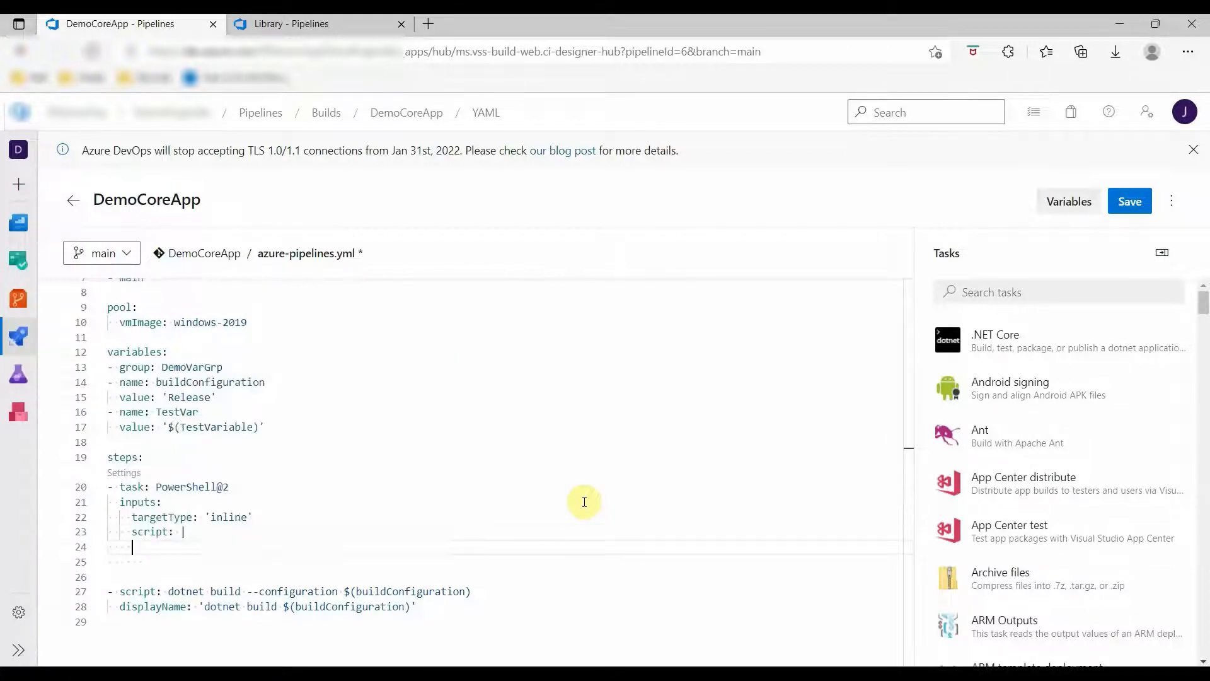
pyautogui.write('echo')
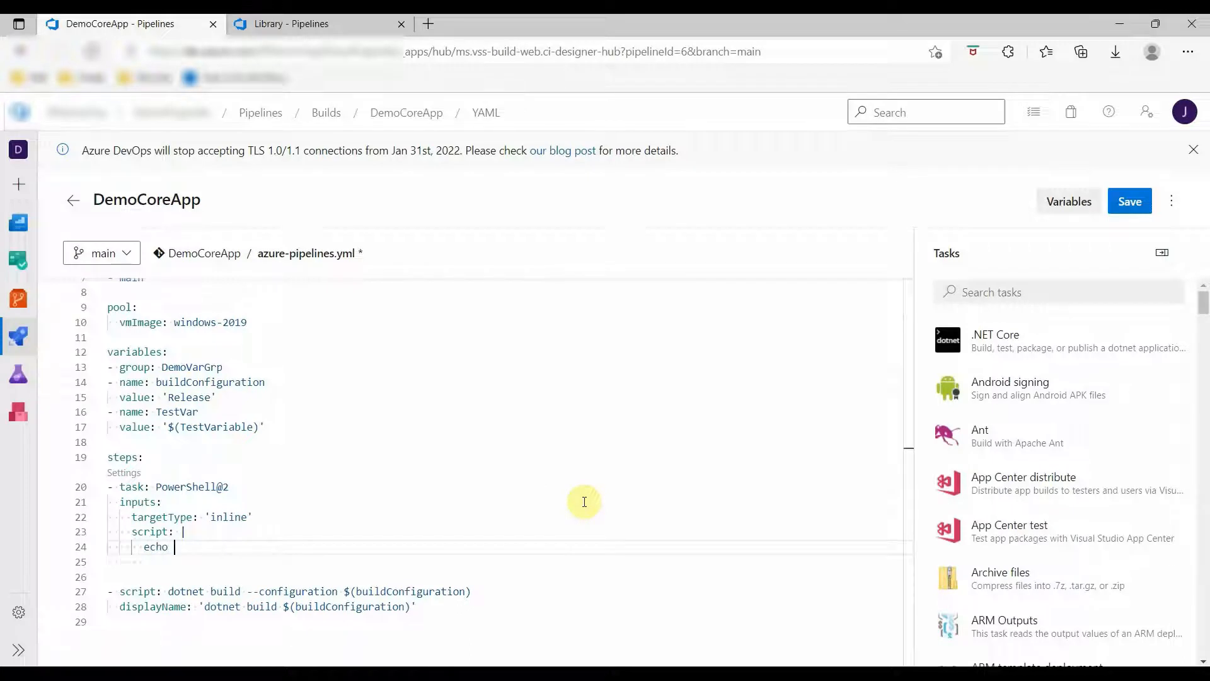
pyautogui.write("'Print '")
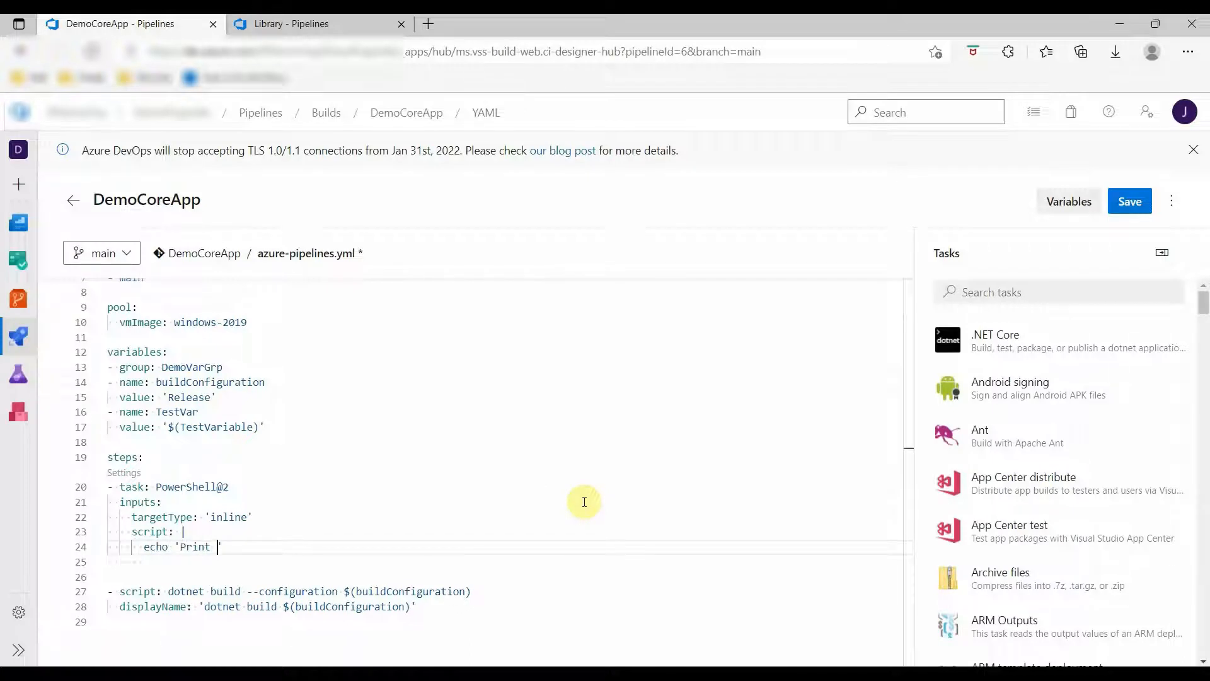
pyautogui.write('variable v')
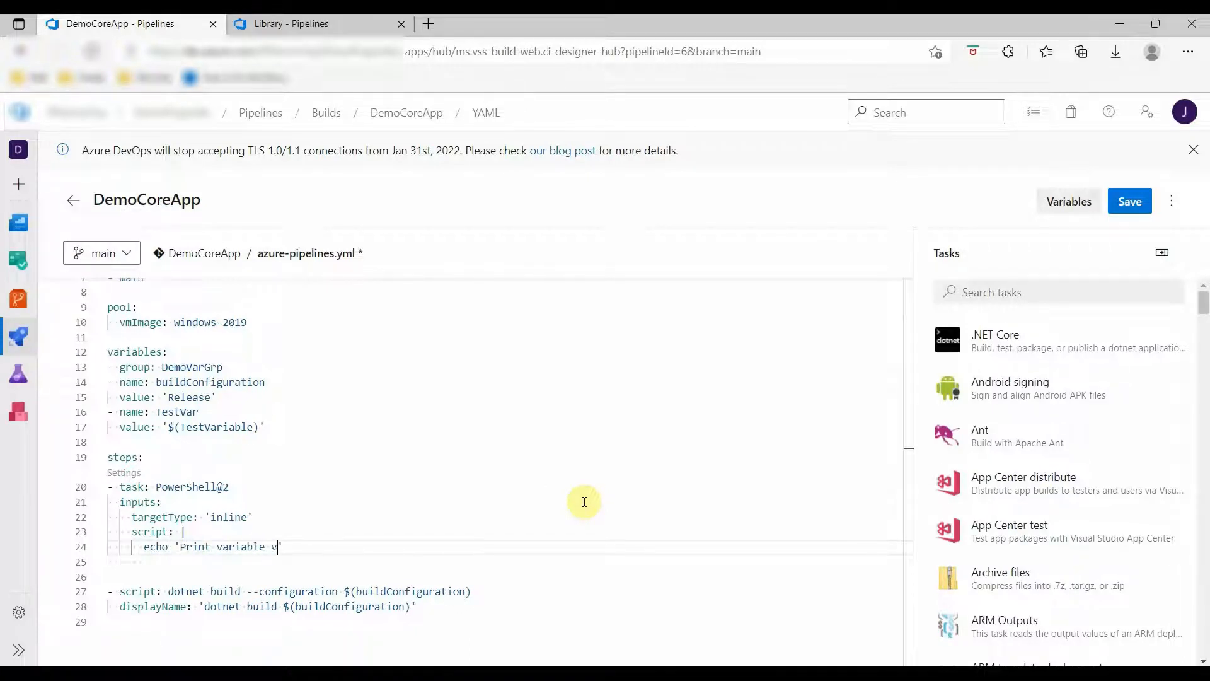
pyautogui.write("alue'")
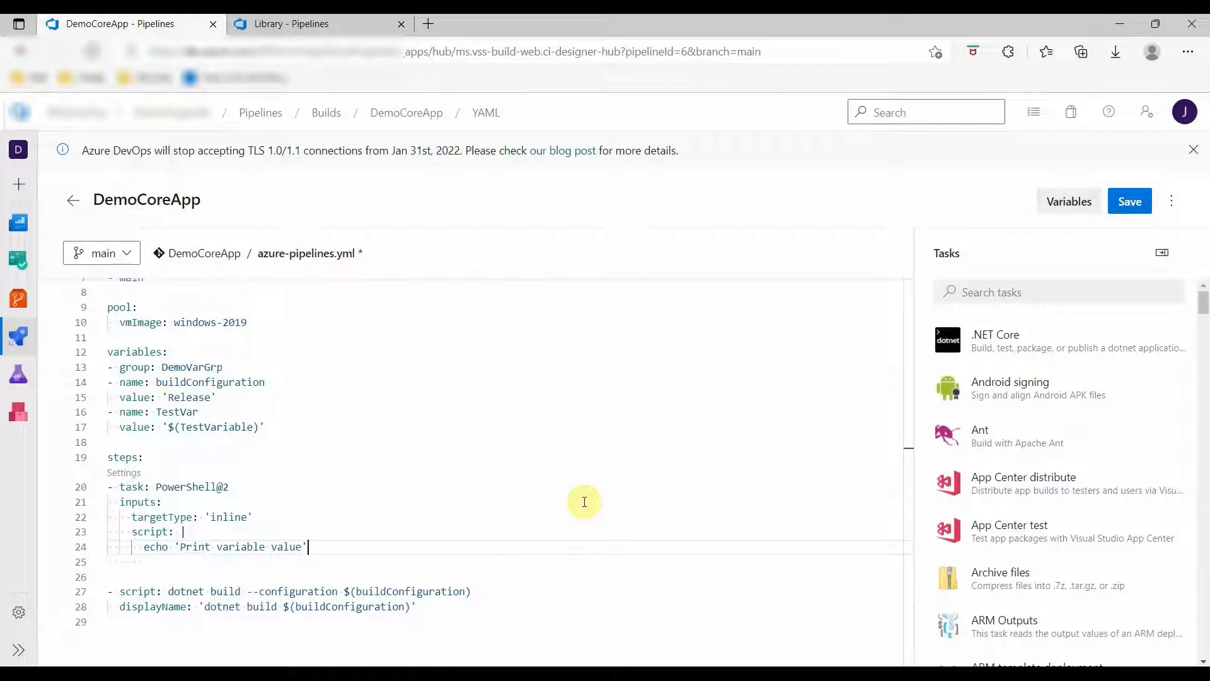
pyautogui.write('echo')
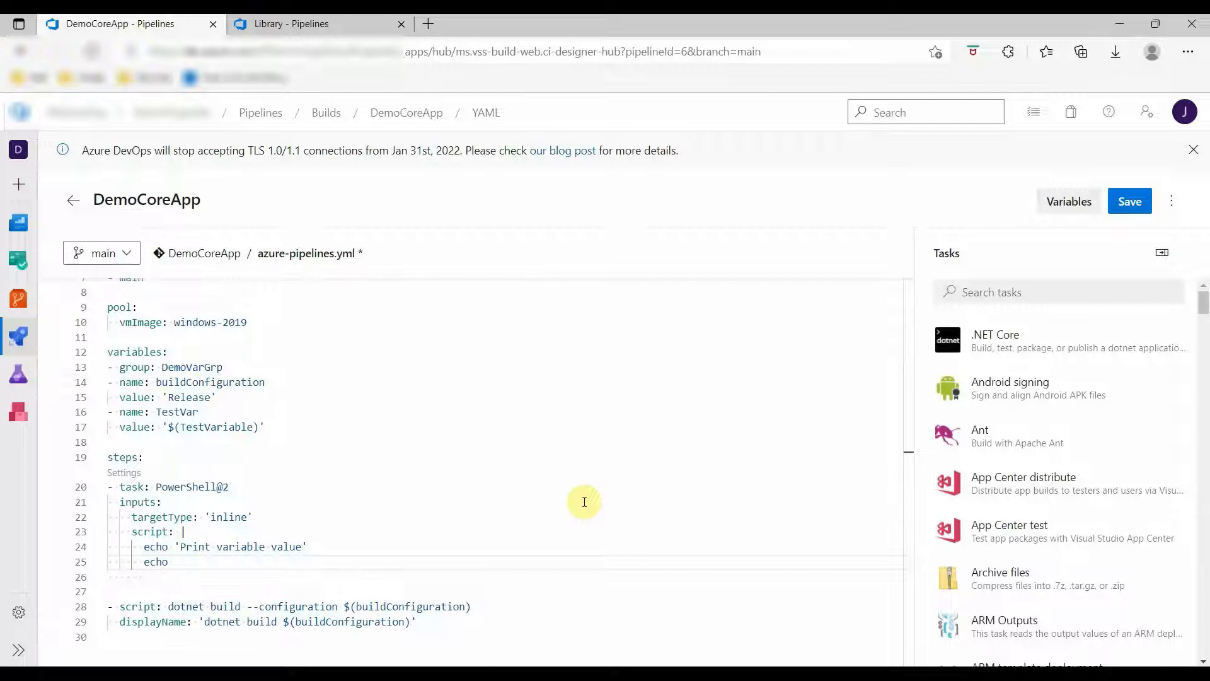
pyautogui.write('$()')
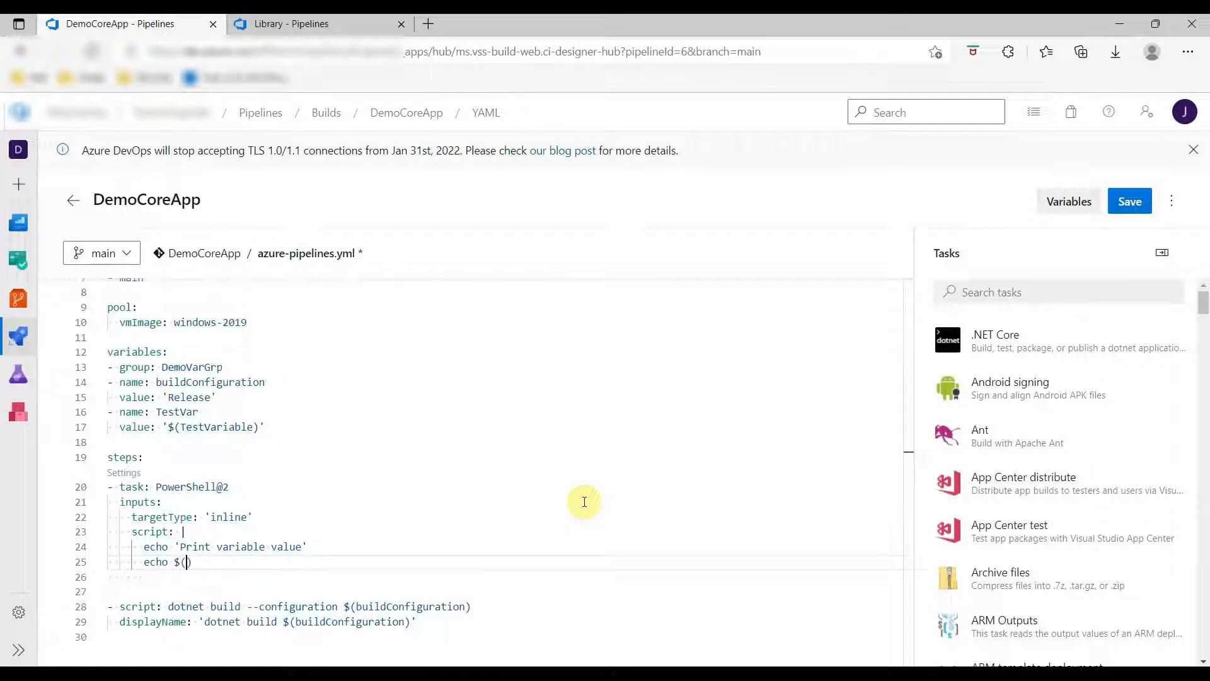
pyautogui.write('TestVal')
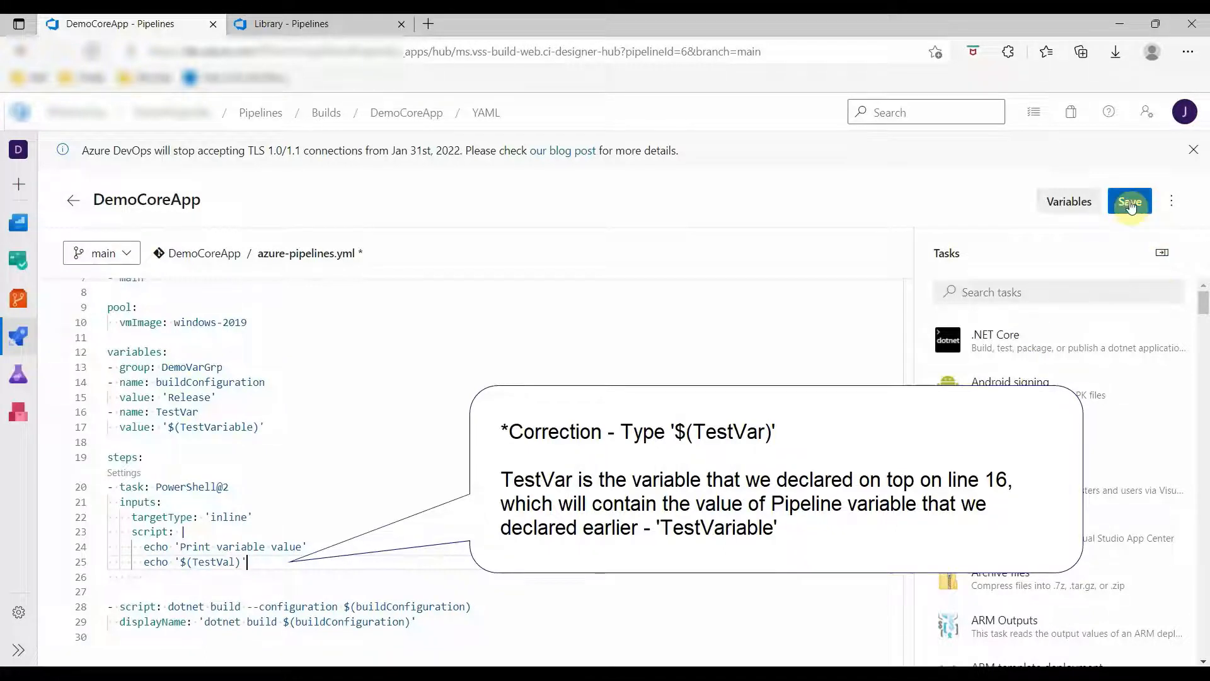
# Save the YAML, run the pipeline on main, and open the pending job log.
pyautogui.click(1129, 201)
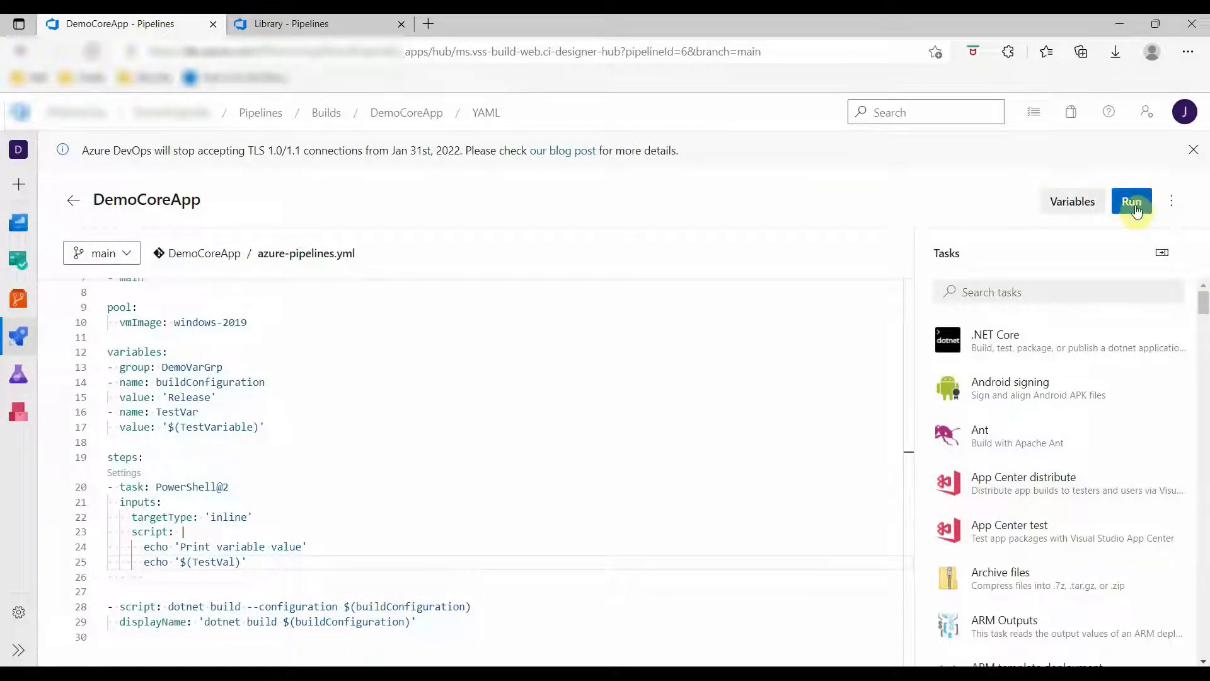
pyautogui.click(1131, 202)
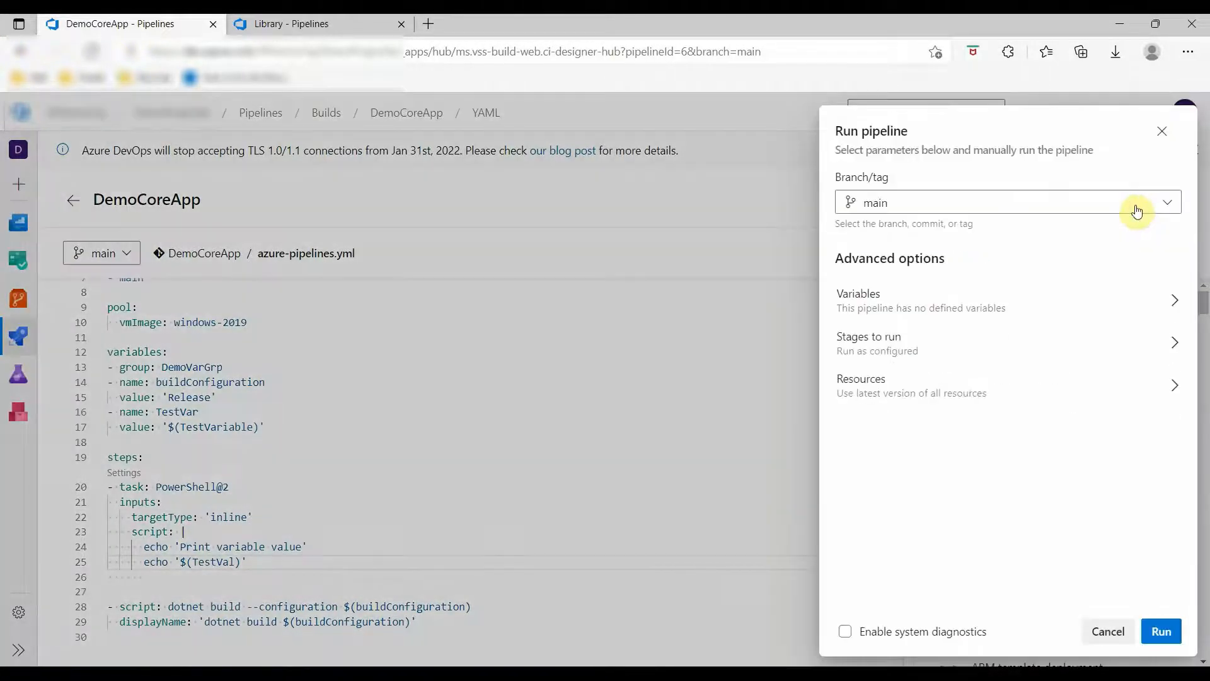
pyautogui.click(1161, 630)
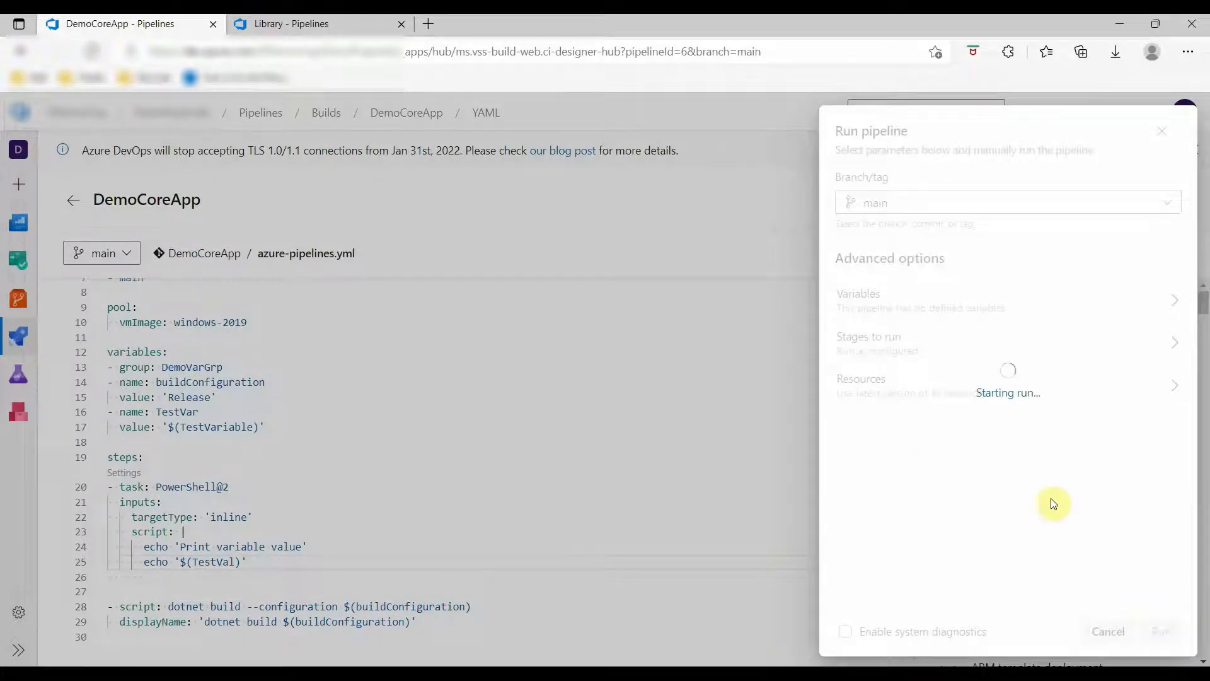
pyautogui.click(1160, 631)
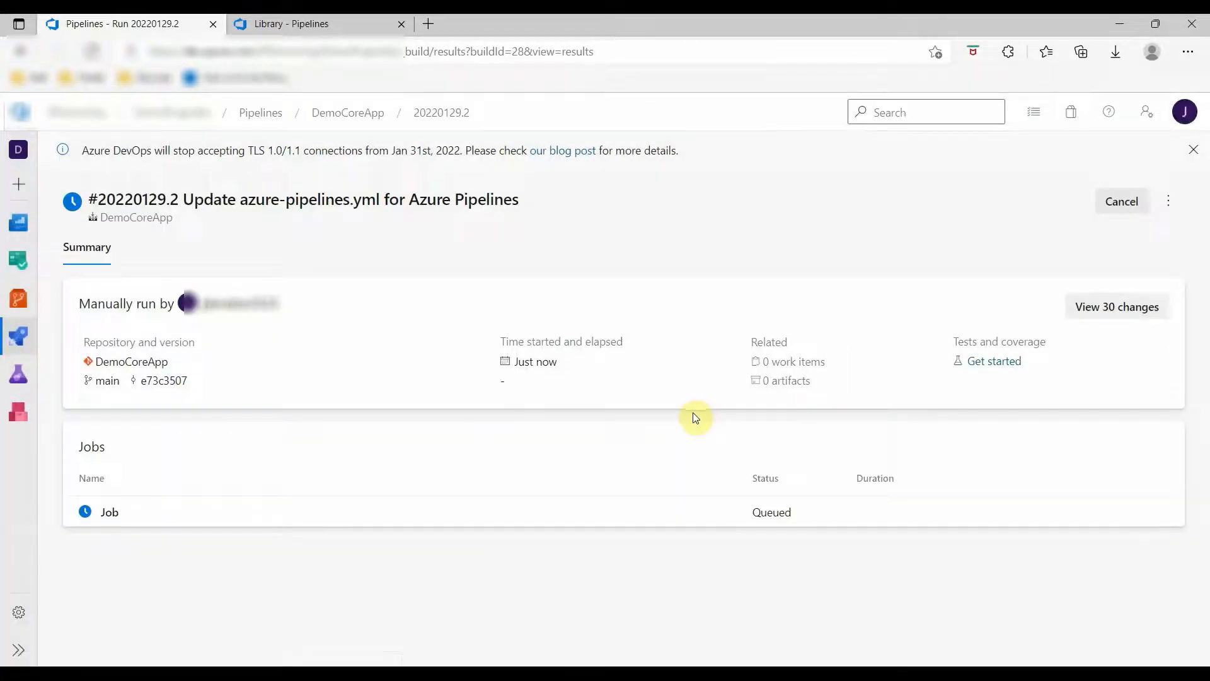
pyautogui.click(110, 512)
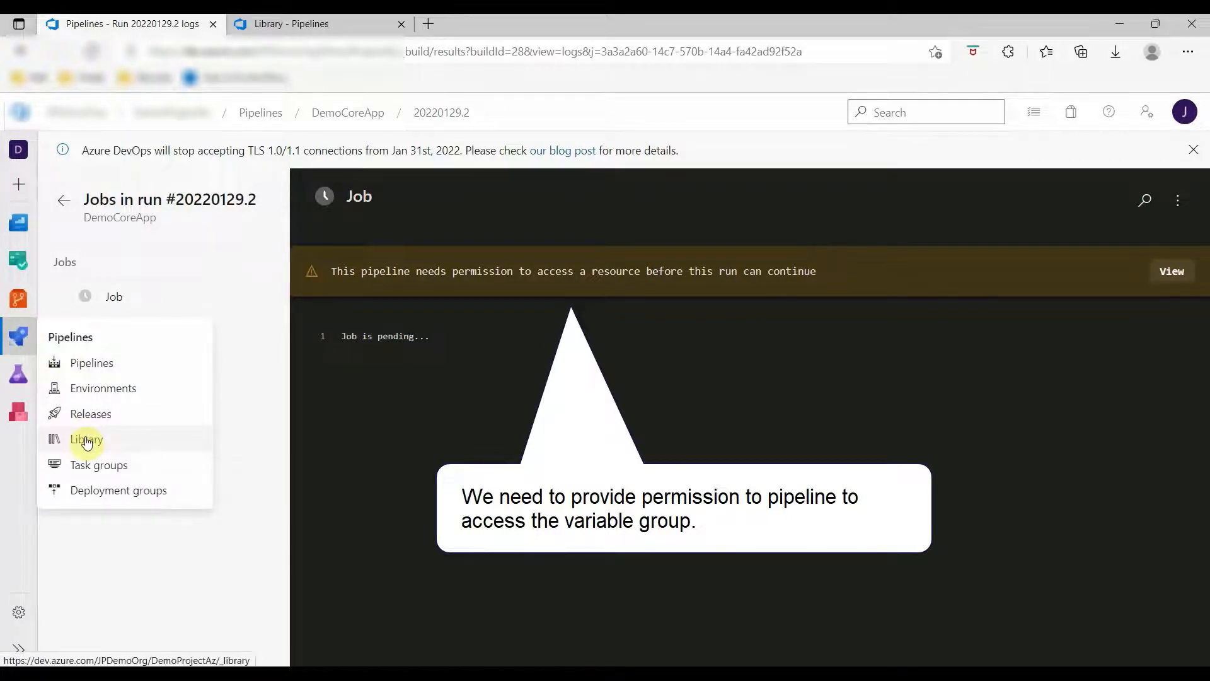
# Grant the DemoCoreApp pipeline permission on the DemoVarGrp variable group, then return to Pipelines.
pyautogui.click(86, 439)
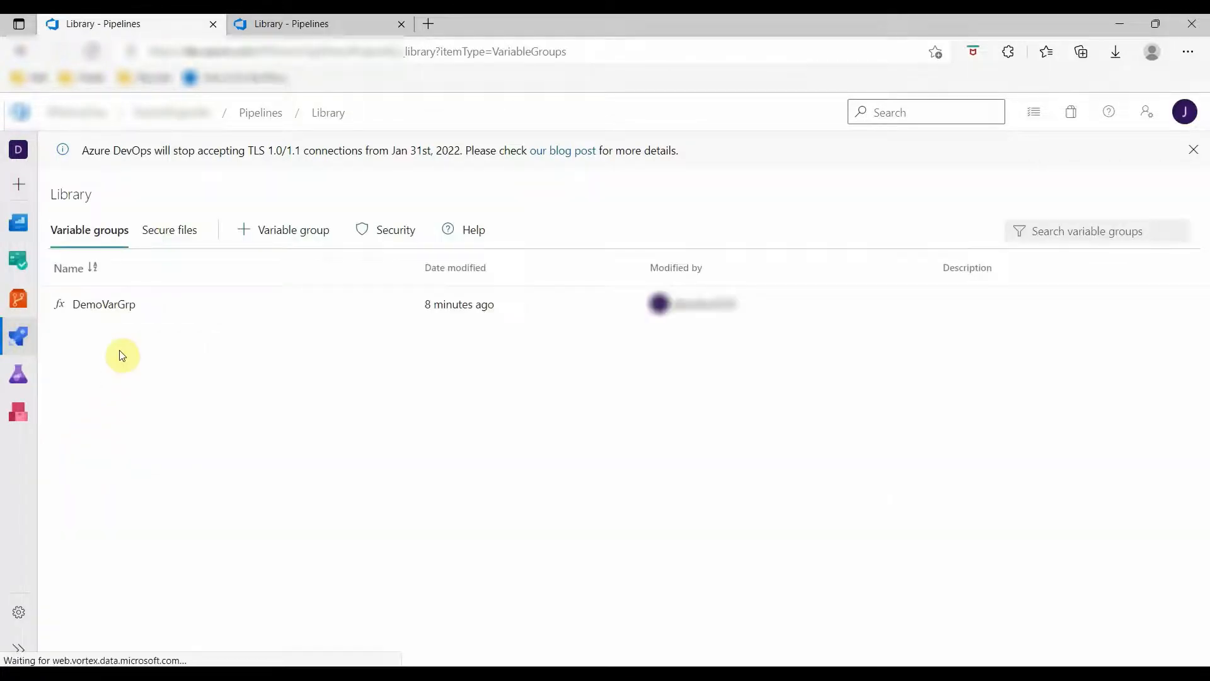
pyautogui.click(103, 304)
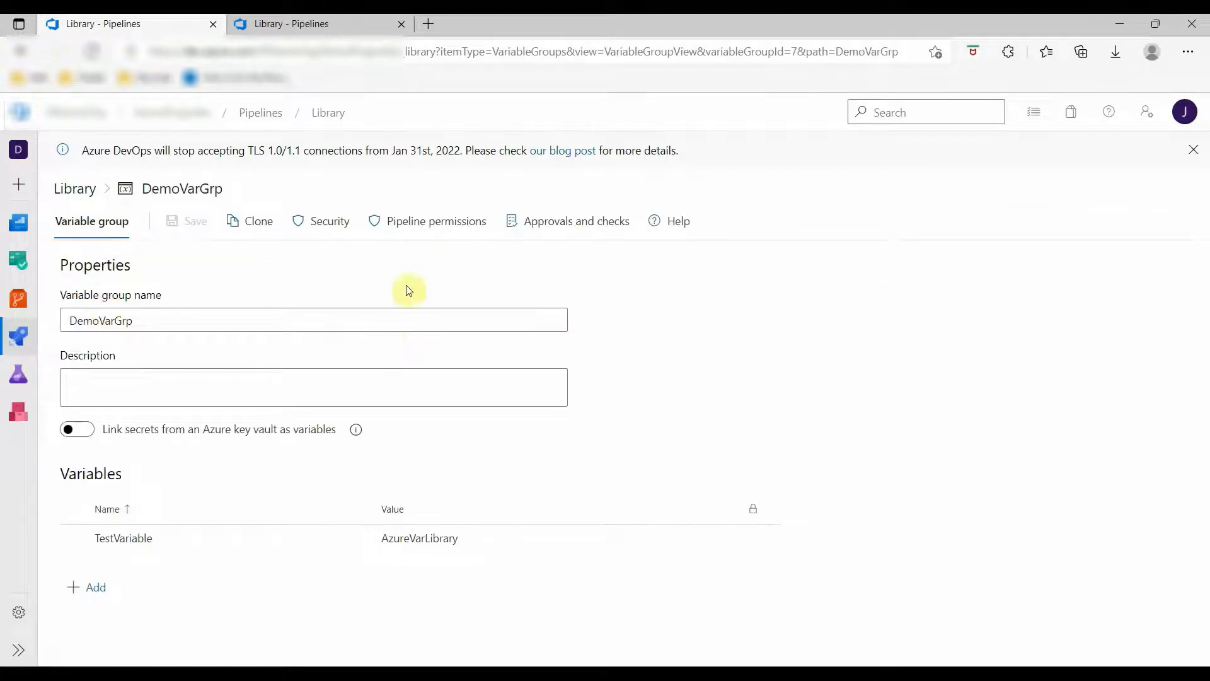
pyautogui.click(436, 221)
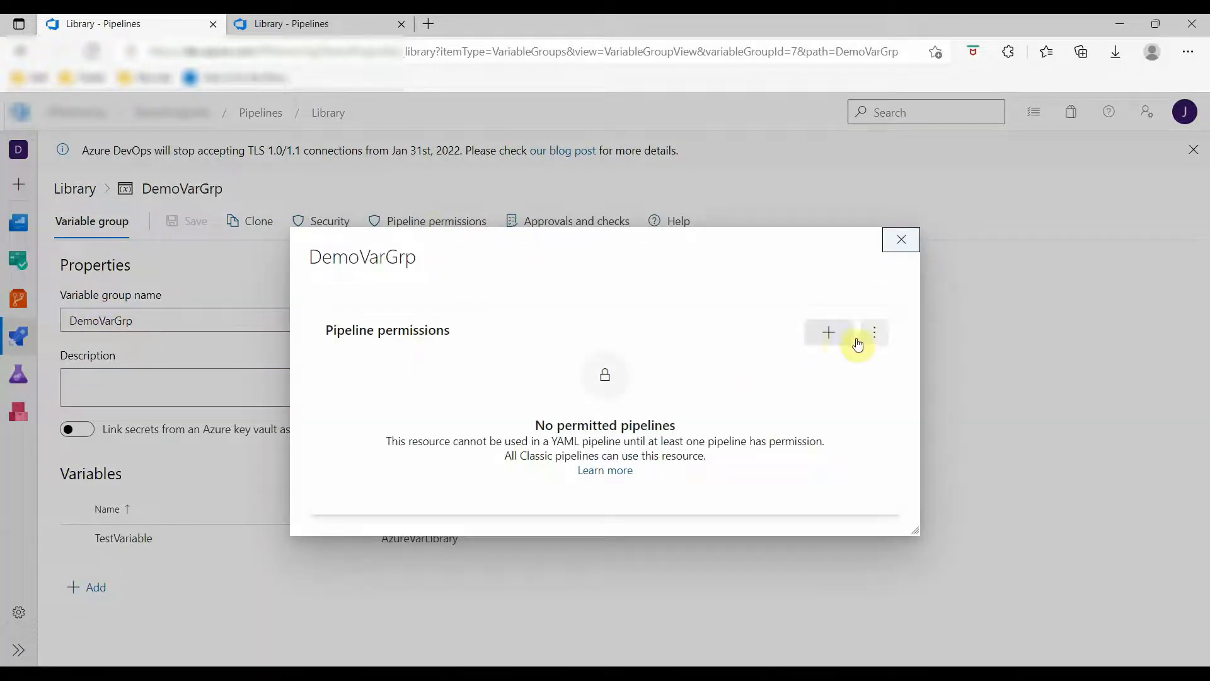
pyautogui.click(828, 332)
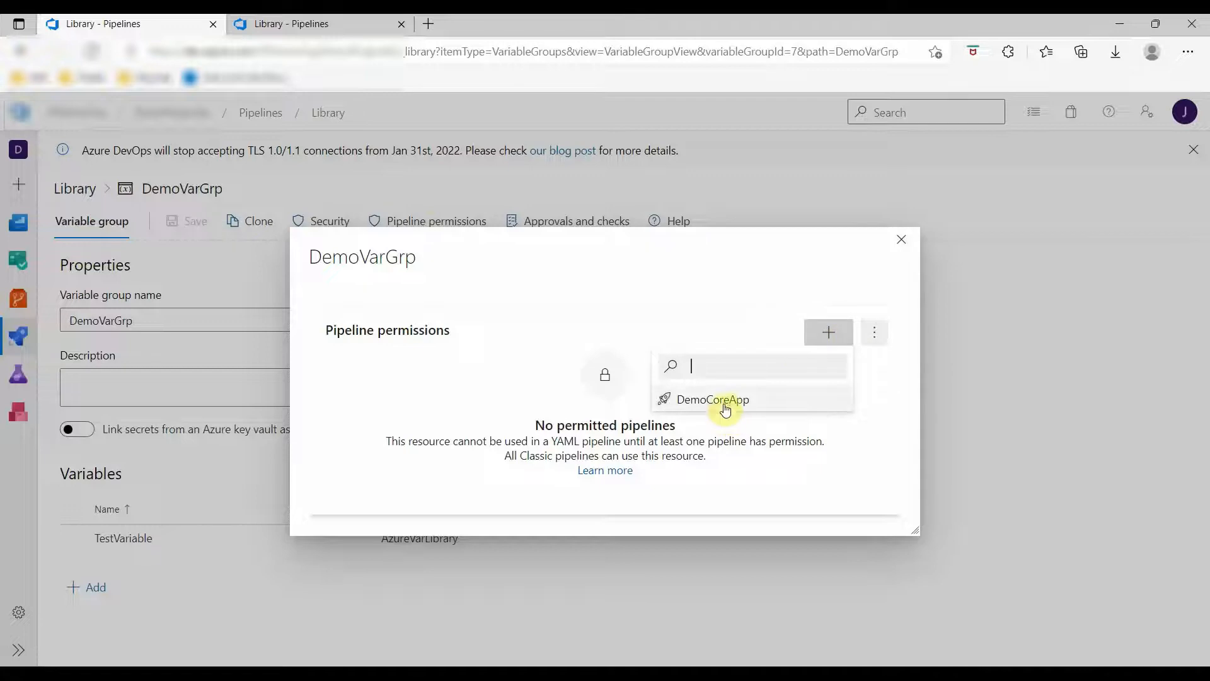
pyautogui.click(712, 399)
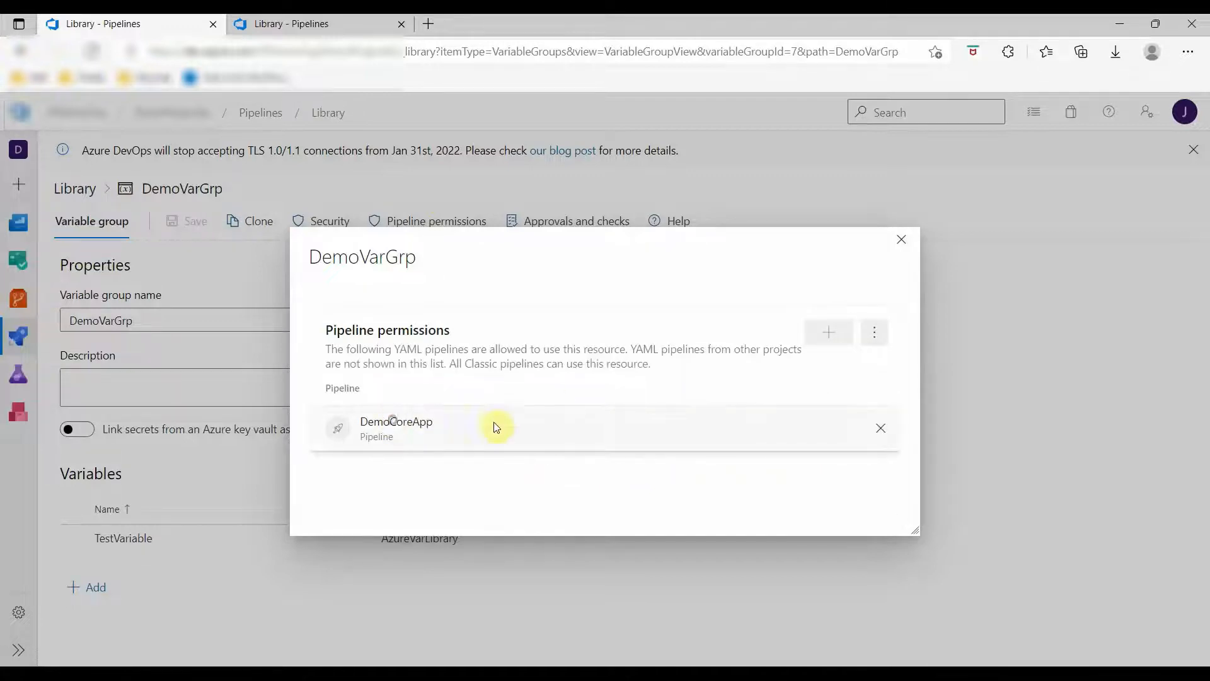
pyautogui.click(901, 240)
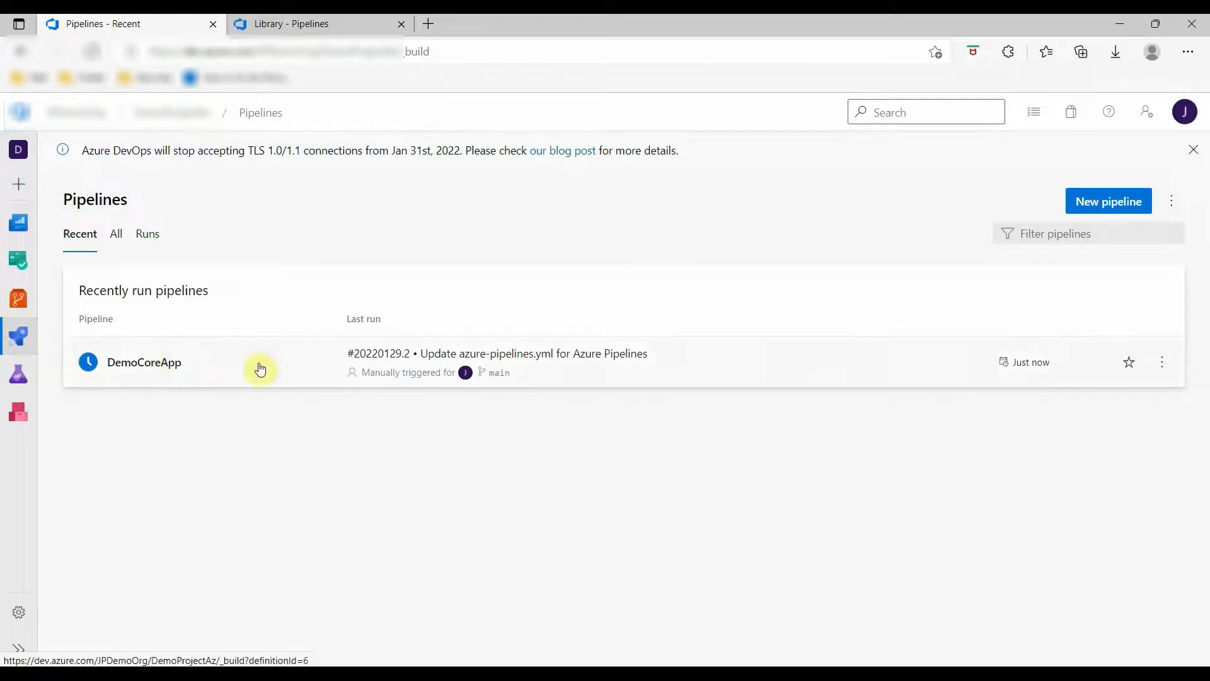
# View the PowerShell step log of DemoCoreApp run #20220129.4 showing AzureVarLibrary.
pyautogui.click(144, 362)
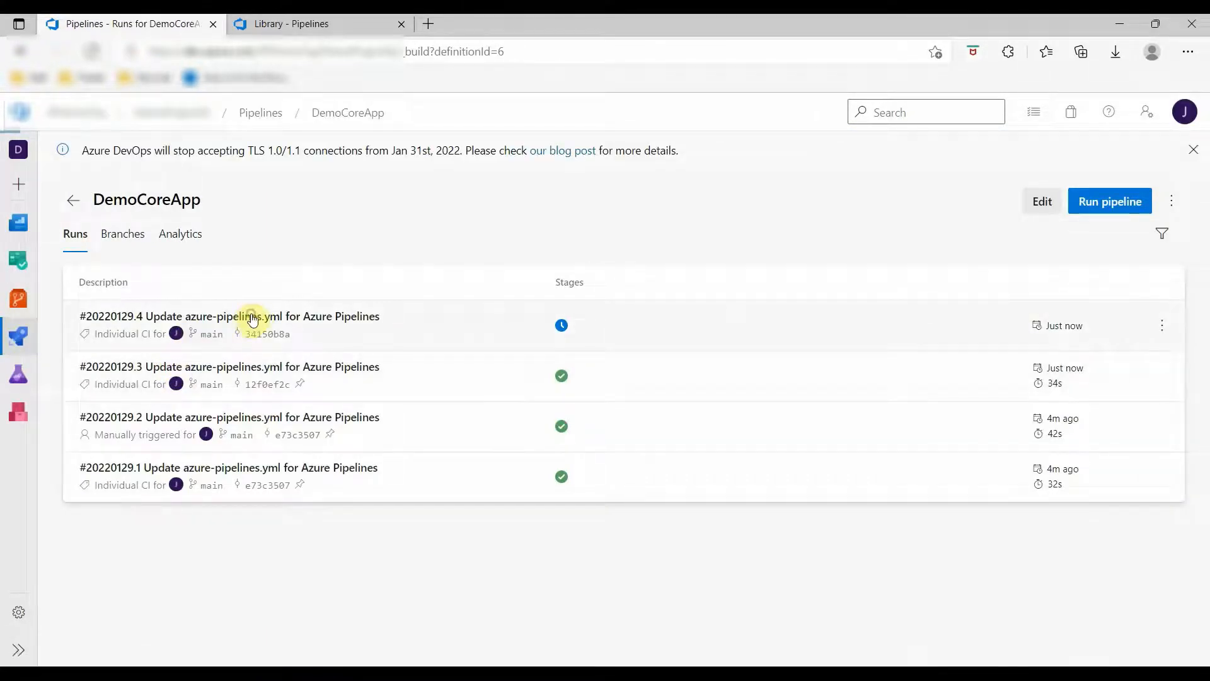
pyautogui.click(228, 315)
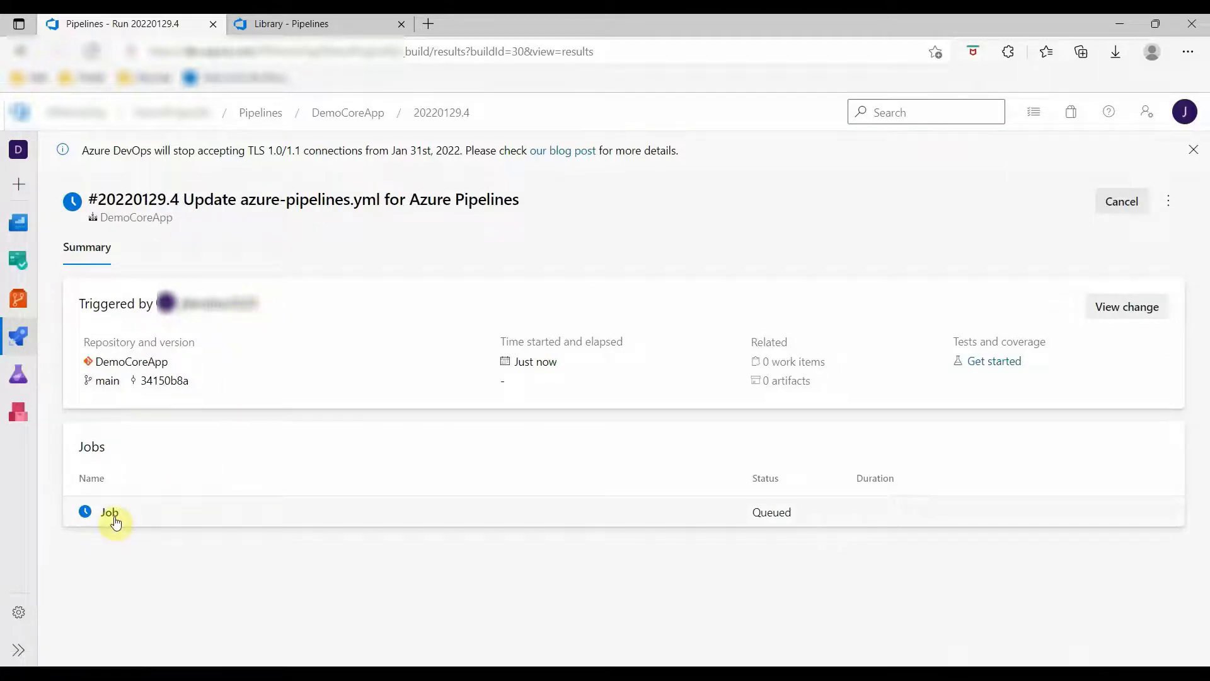
pyautogui.click(110, 512)
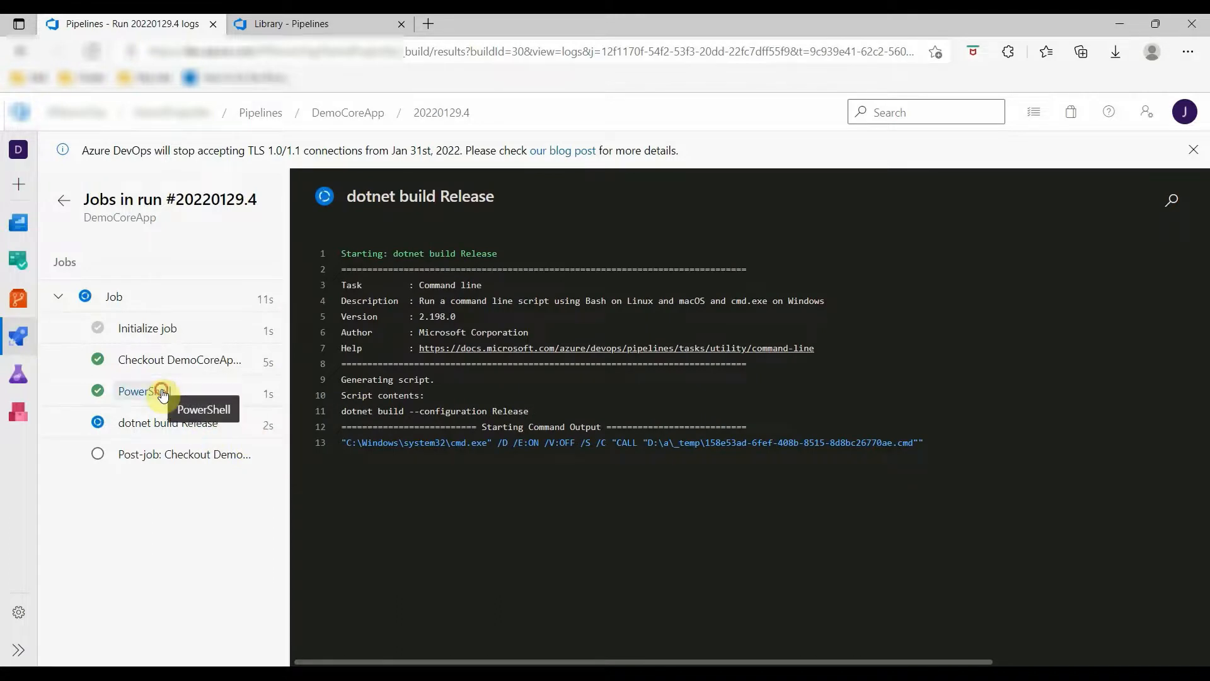
pyautogui.click(143, 392)
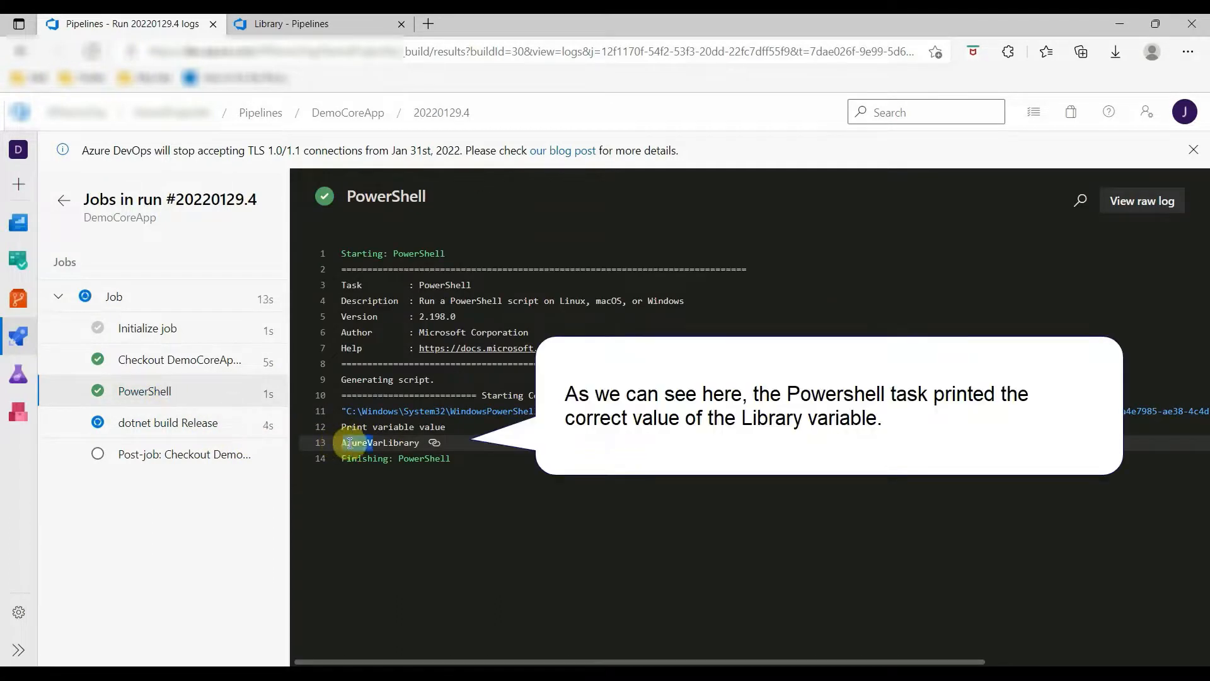